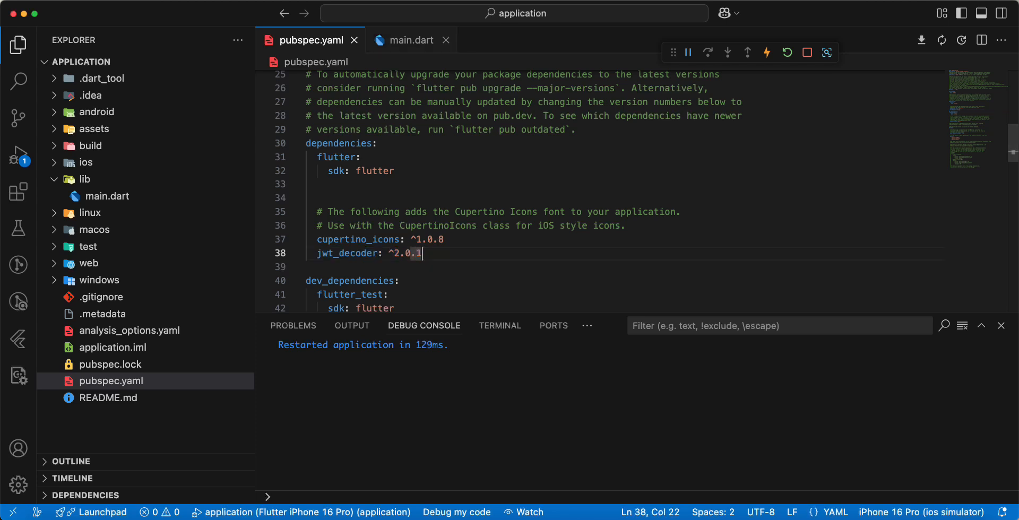
Step: Open main.dart and declare String token = ""; inside main()
{"action": "left_click", "coordinate": [411, 40]}
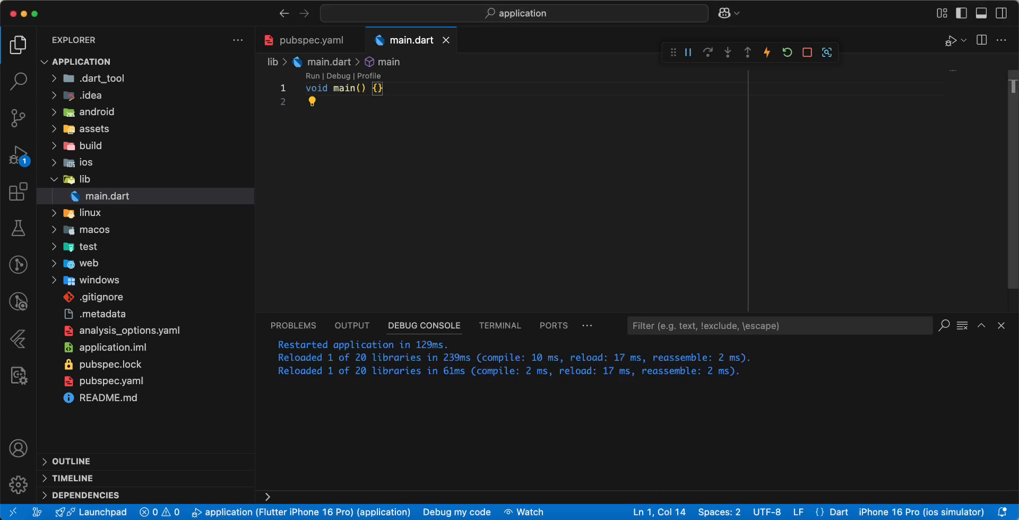
{"action": "type", "text": "String to"}
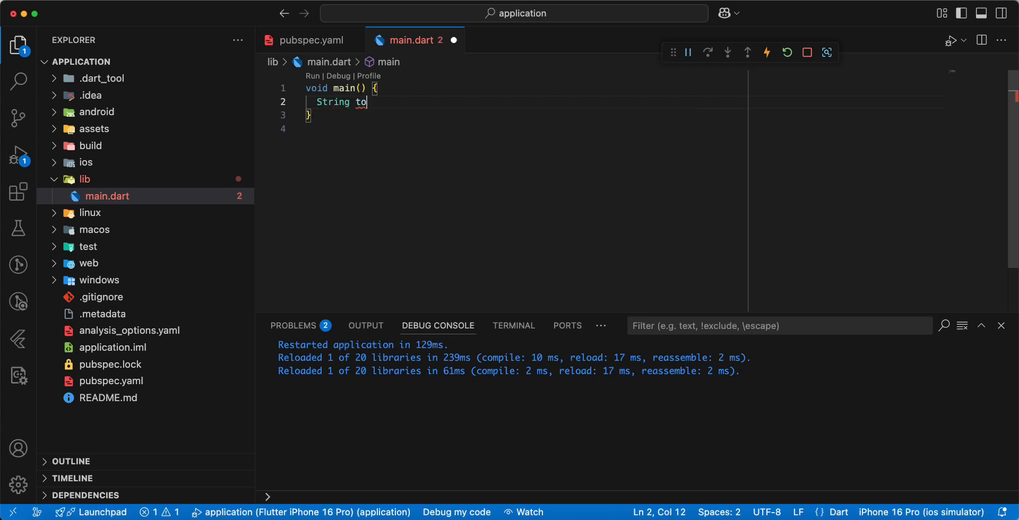
{"action": "type", "text": "ken ="}
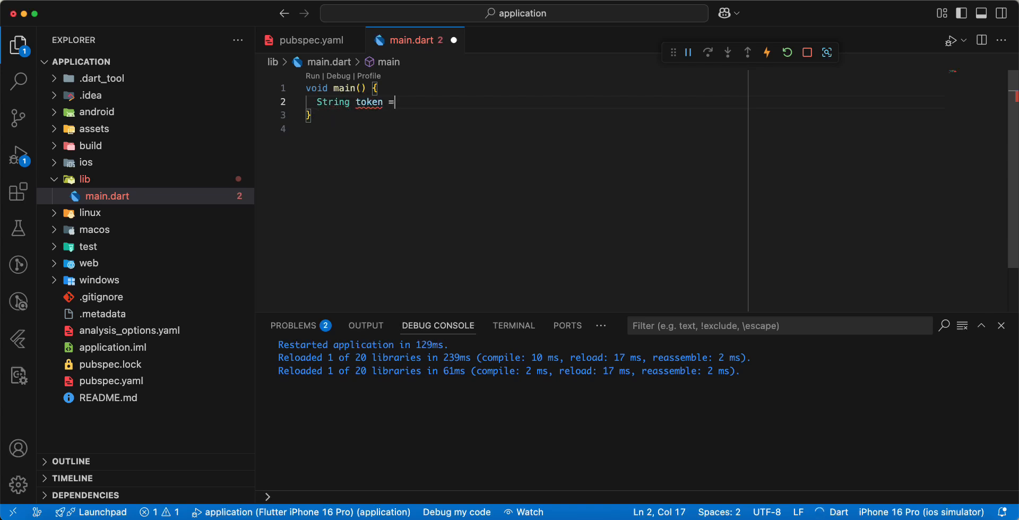
{"action": "type", "text": "\"\""}
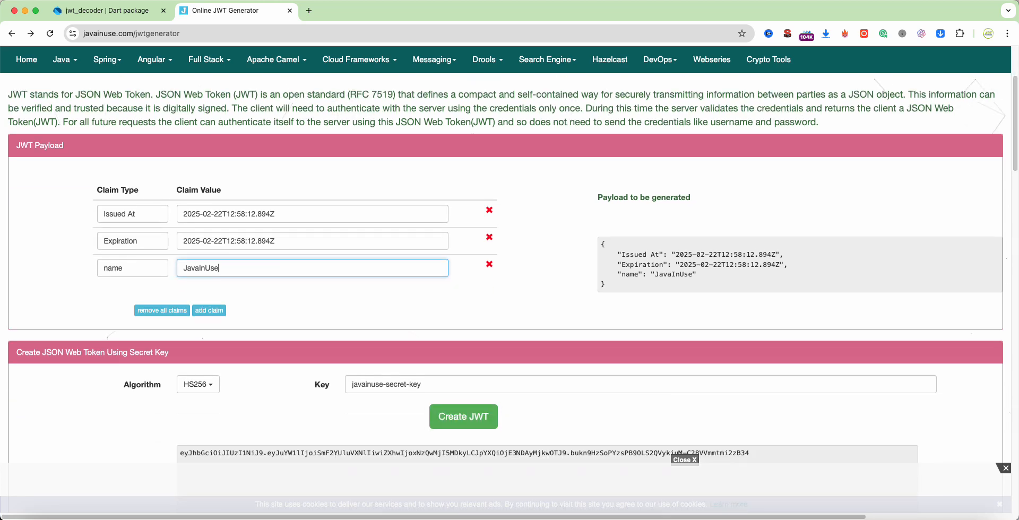
Step: Set the name claim to ART PROGRAMS, delete Issued At and Expiration, and create the JWT
{"action": "left_click", "coordinate": [132, 268]}
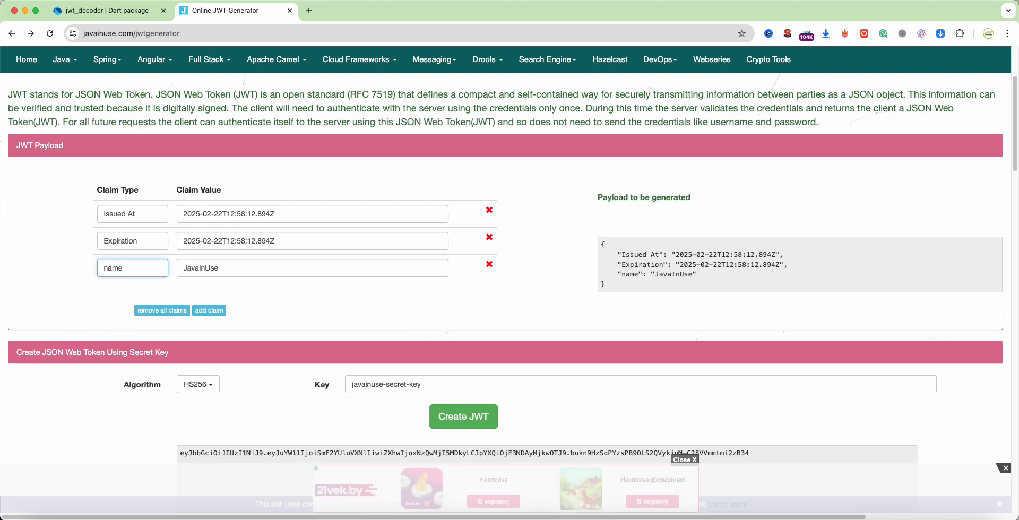
{"action": "type", "text": "RE"}
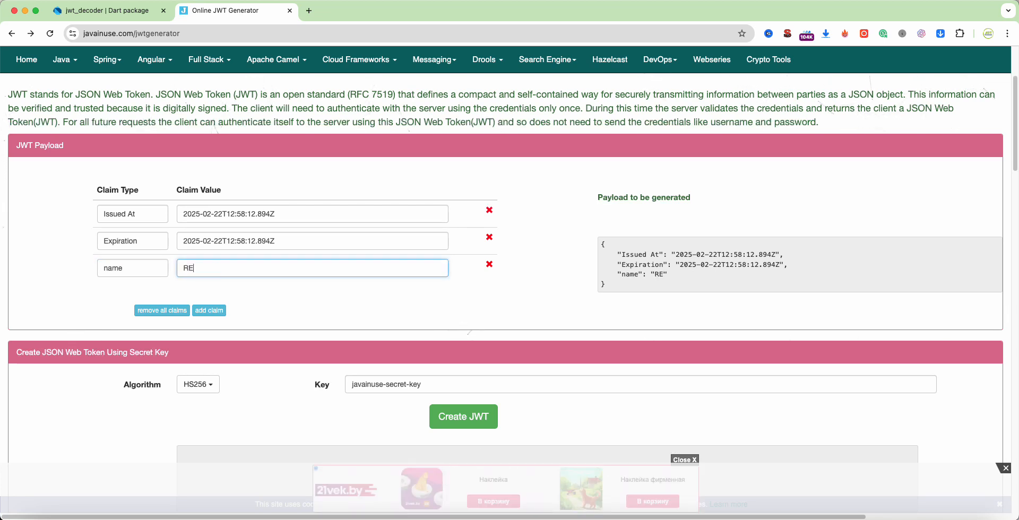
{"action": "type", "text": "ART PROGRA"}
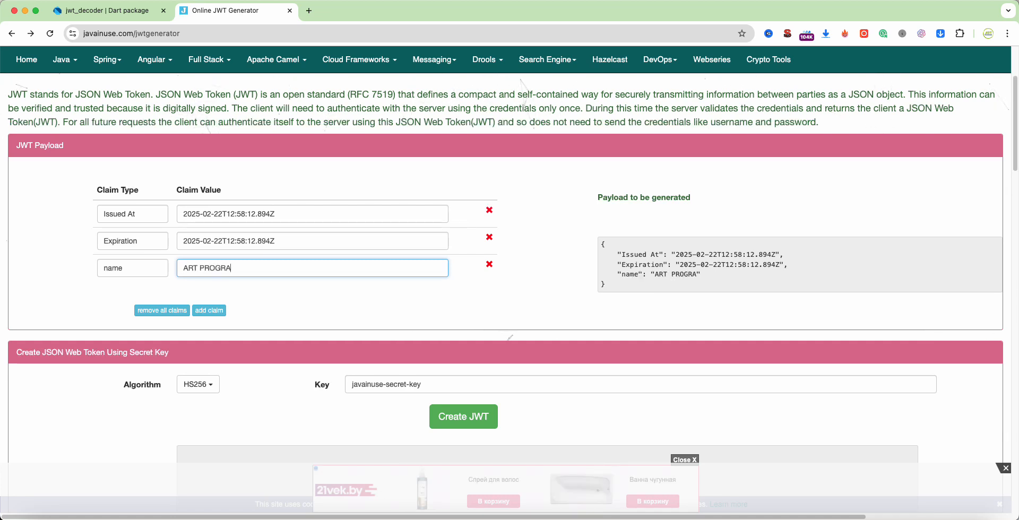
{"action": "type", "text": "MS"}
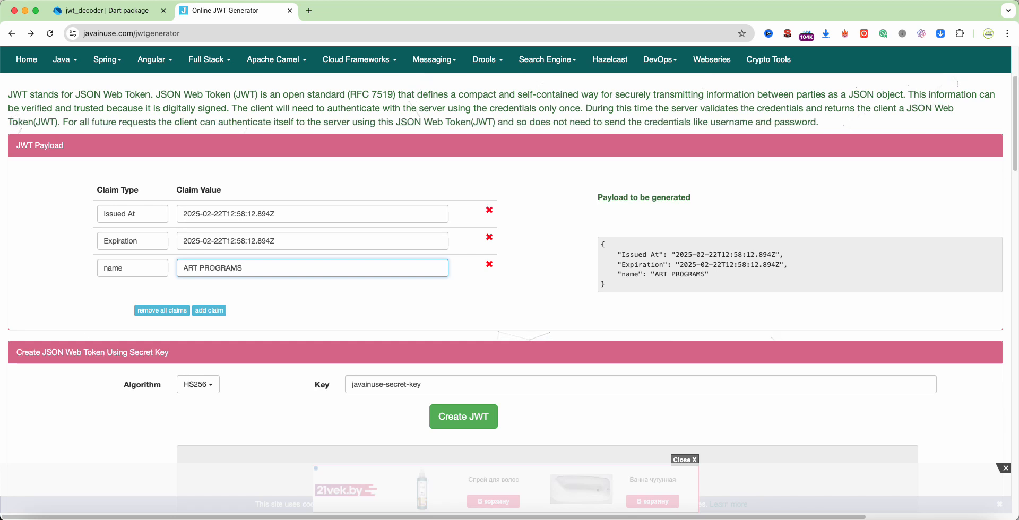
{"action": "double_click", "coordinate": [212, 268]}
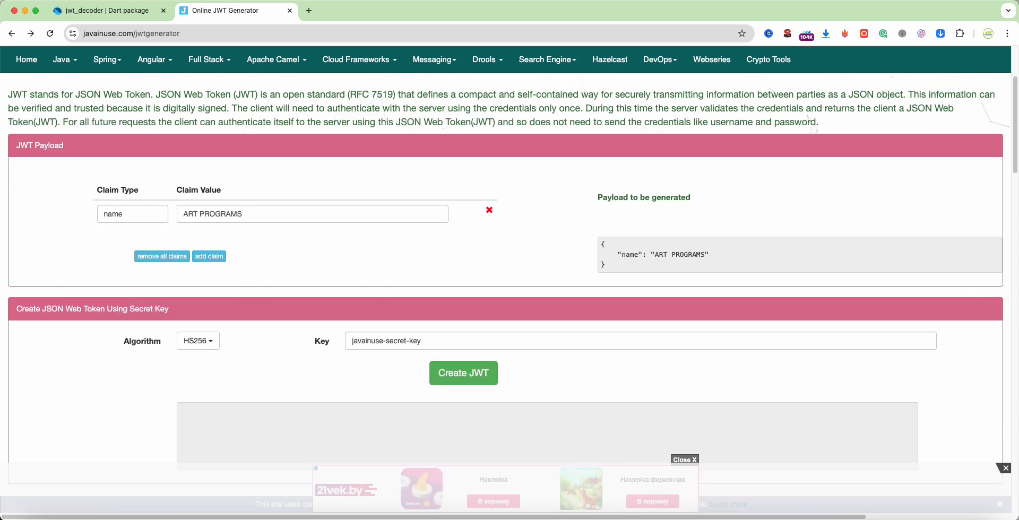
{"action": "left_click", "coordinate": [464, 373]}
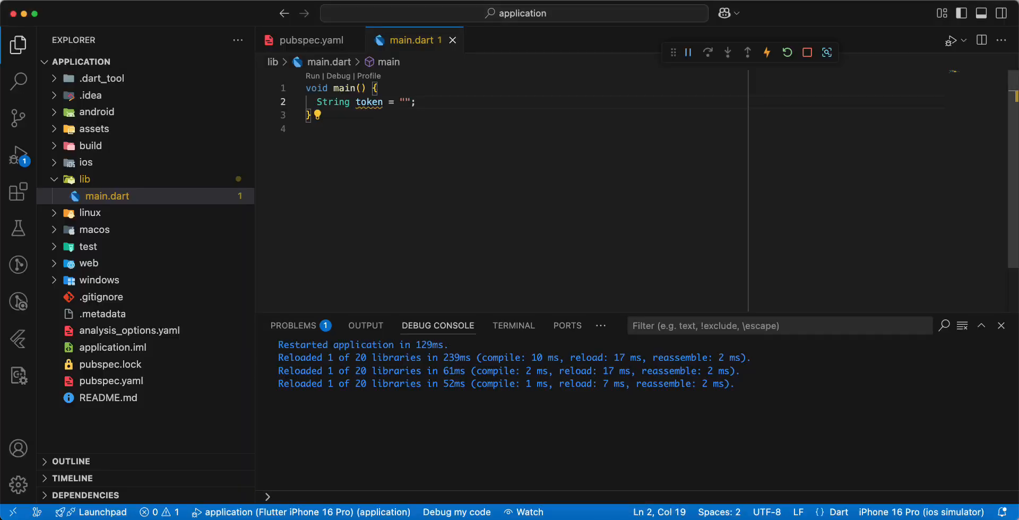
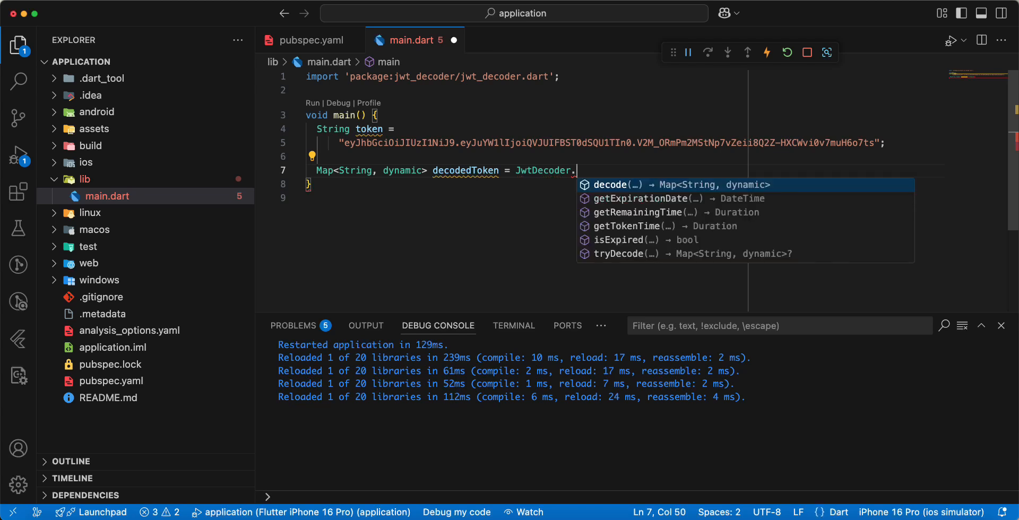
Step: Decode token with JwtDecoder.decode, log decodedToken.toString(), and hot restart the app
{"action": "left_click", "coordinate": [610, 185]}
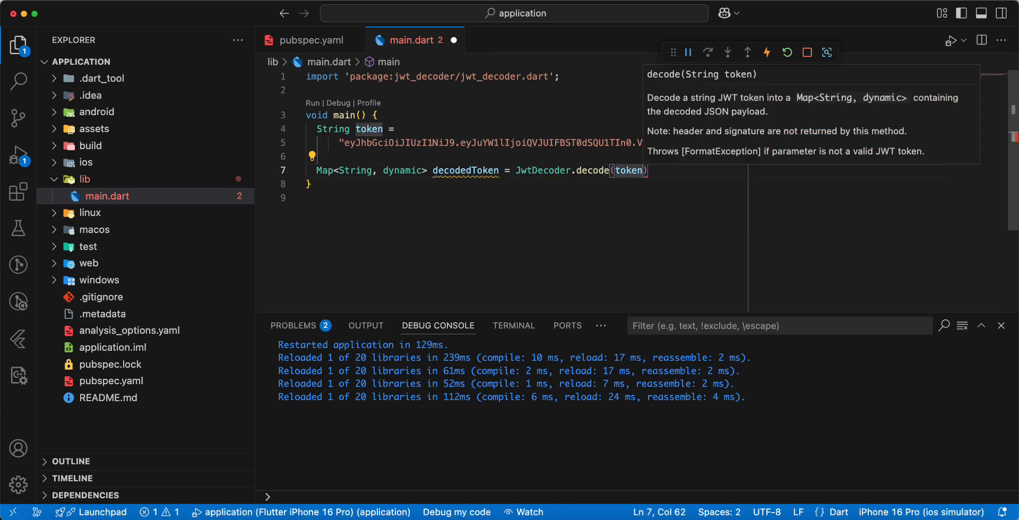
{"action": "type", "text": ";"}
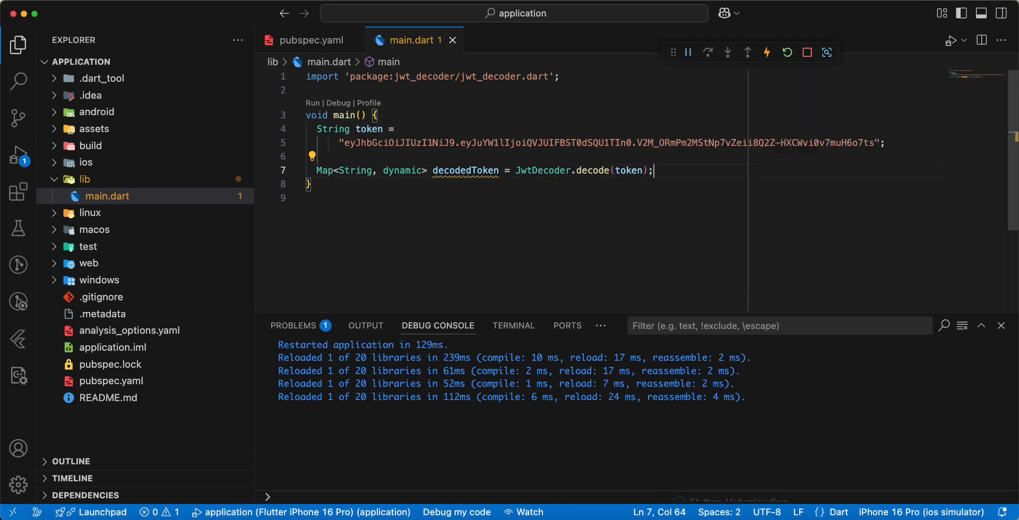
{"action": "left_click", "coordinate": [768, 52]}
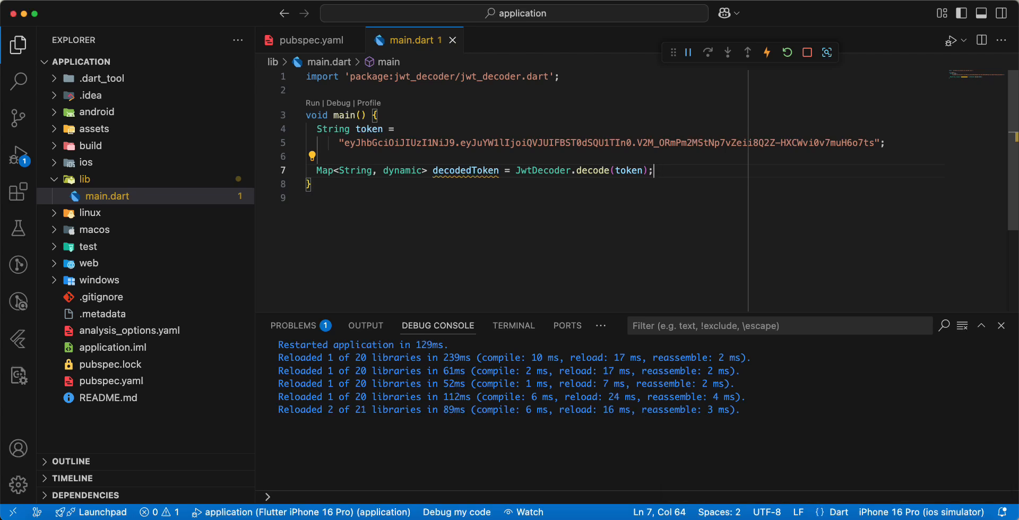
{"action": "type", "text": "log(message"}
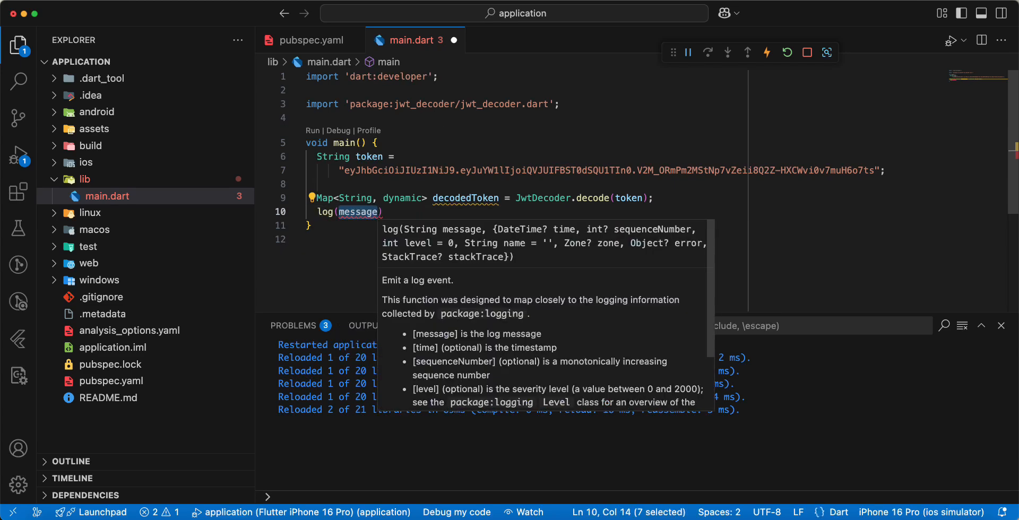
{"action": "type", "text": ";"}
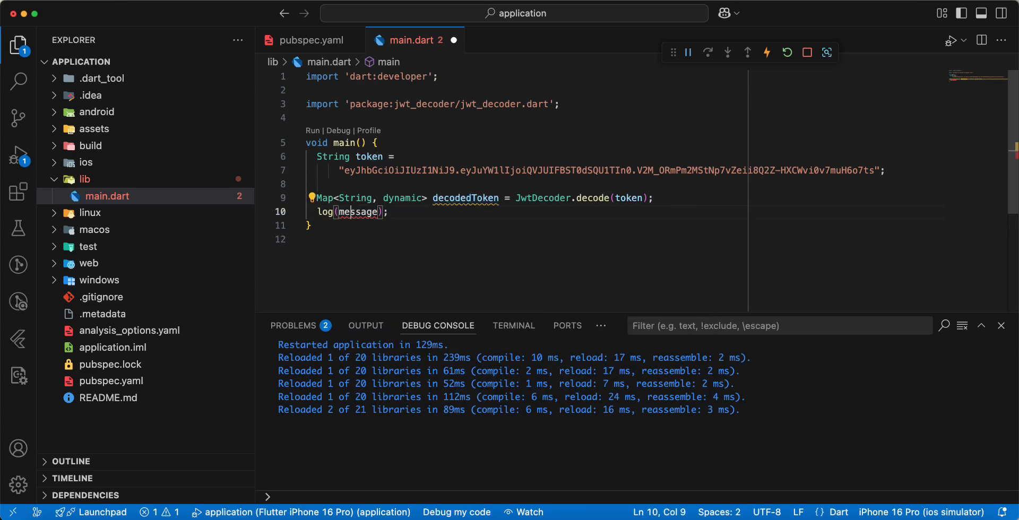
{"action": "type", "text": "decodedToken"}
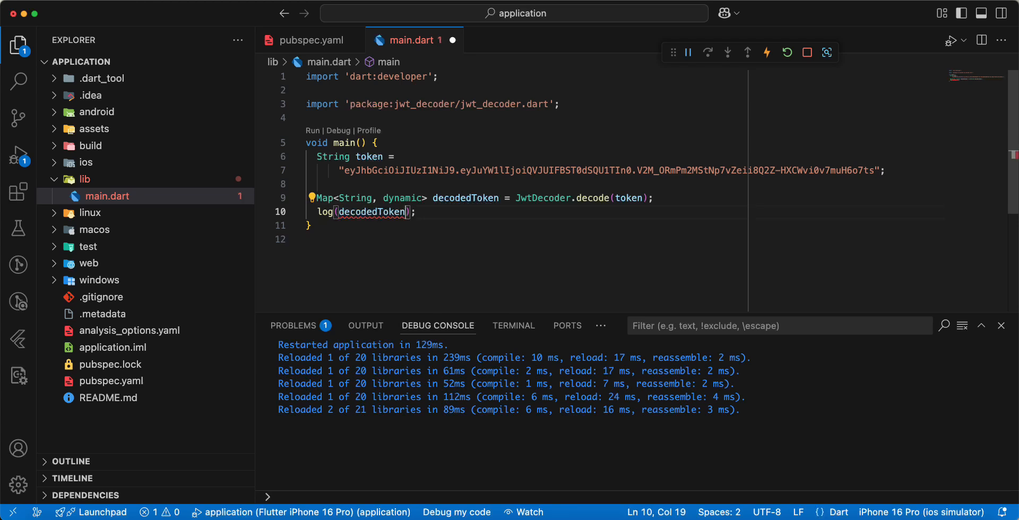
{"action": "type", "text": ".to"}
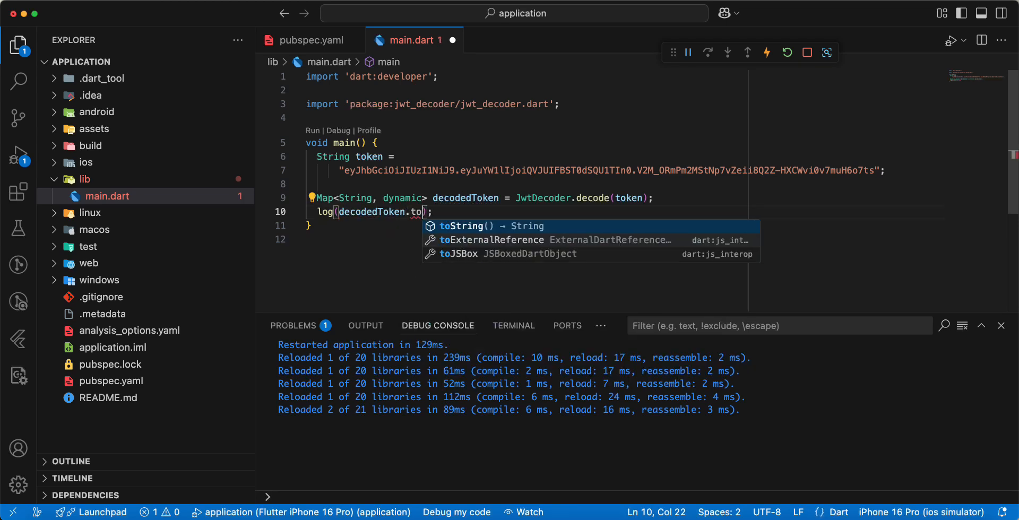
{"action": "key", "text": "Tab"}
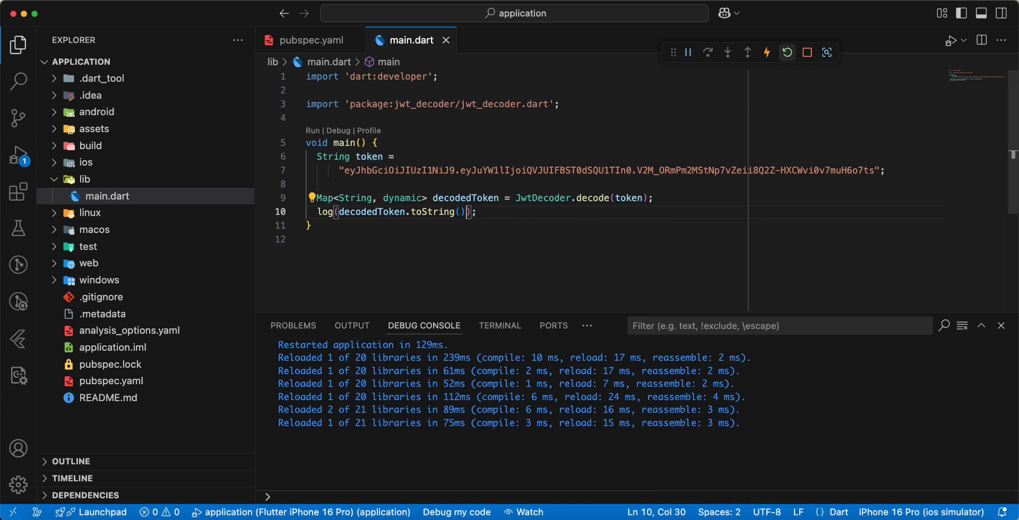
{"action": "left_click", "coordinate": [788, 53]}
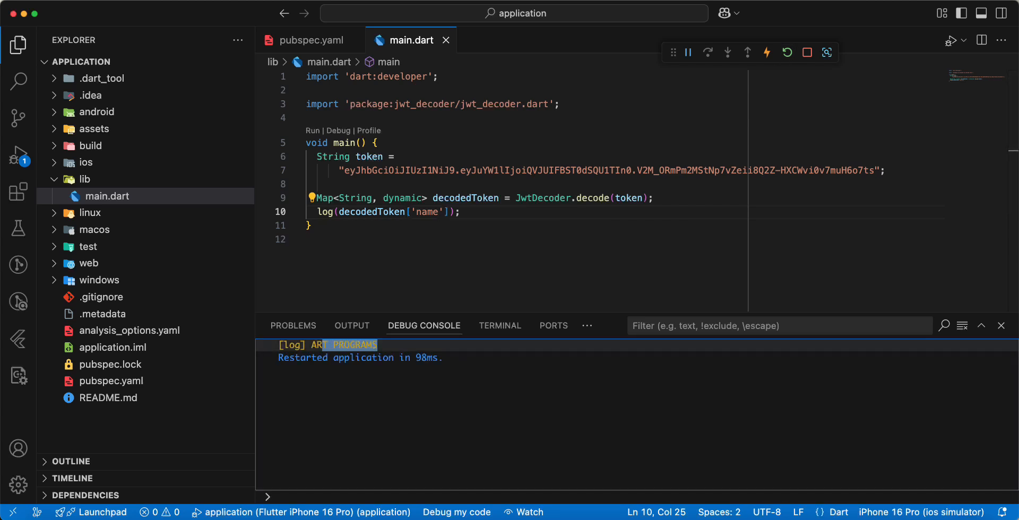
Step: Add '// Decode a token' above the token declaration and open a line after the log
{"action": "key", "text": "Enter"}
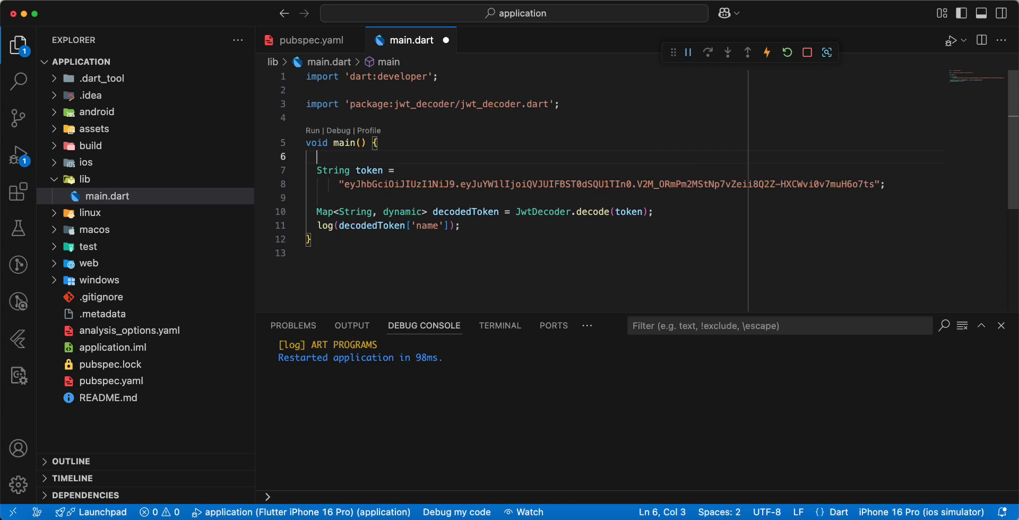
{"action": "type", "text": "// Decode a token"}
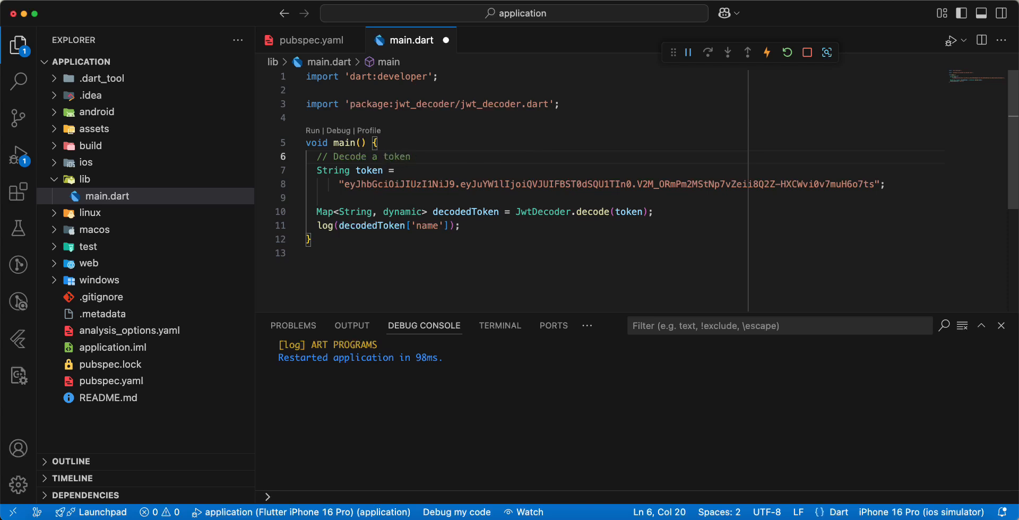
{"action": "key", "text": "Enter"}
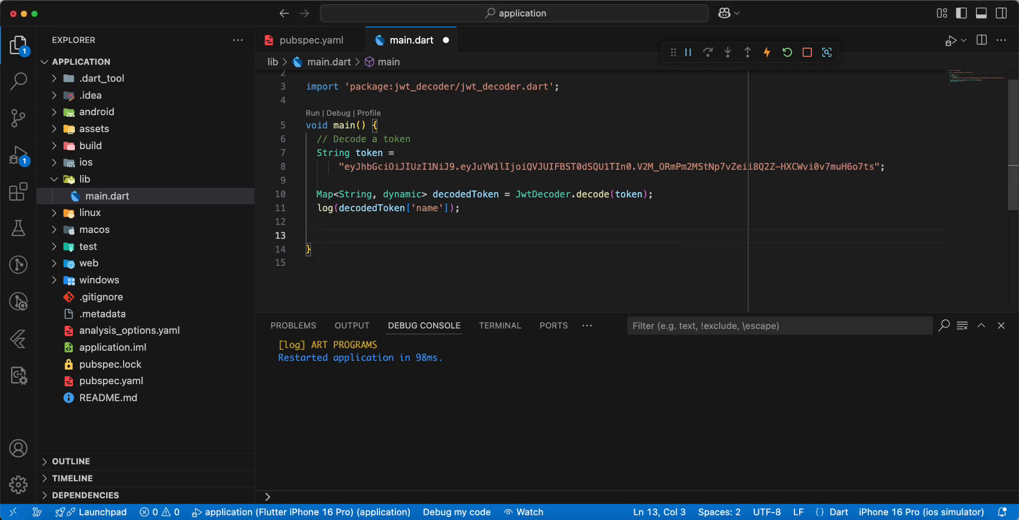
Step: Add the comment '// Know if token is expired' below the name log
{"action": "type", "text": "// K"}
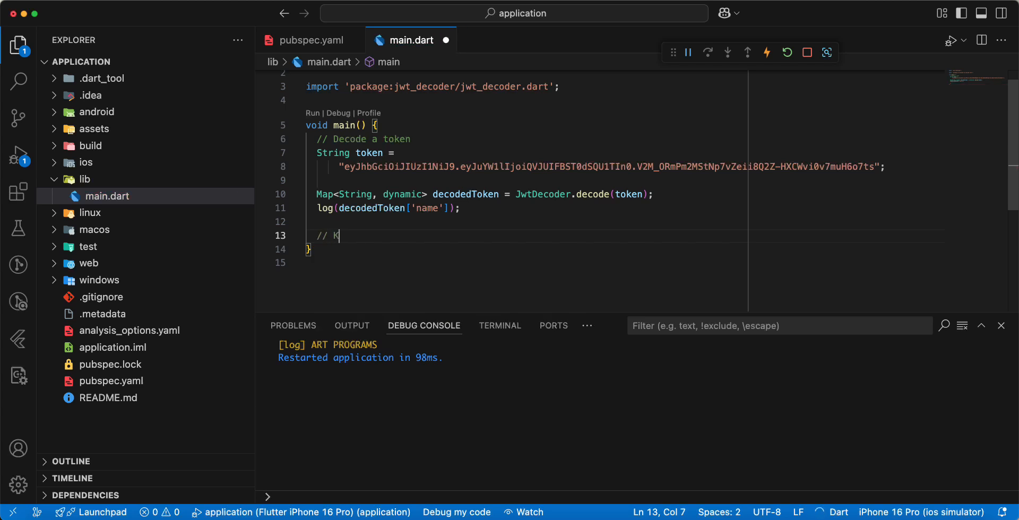
{"action": "type", "text": "now if the t"}
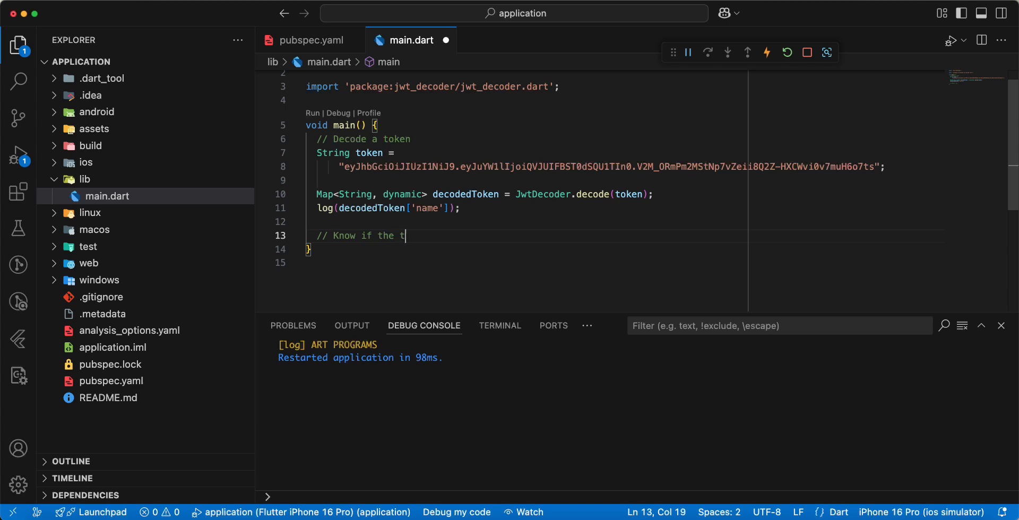
{"action": "type", "text": "oken is"}
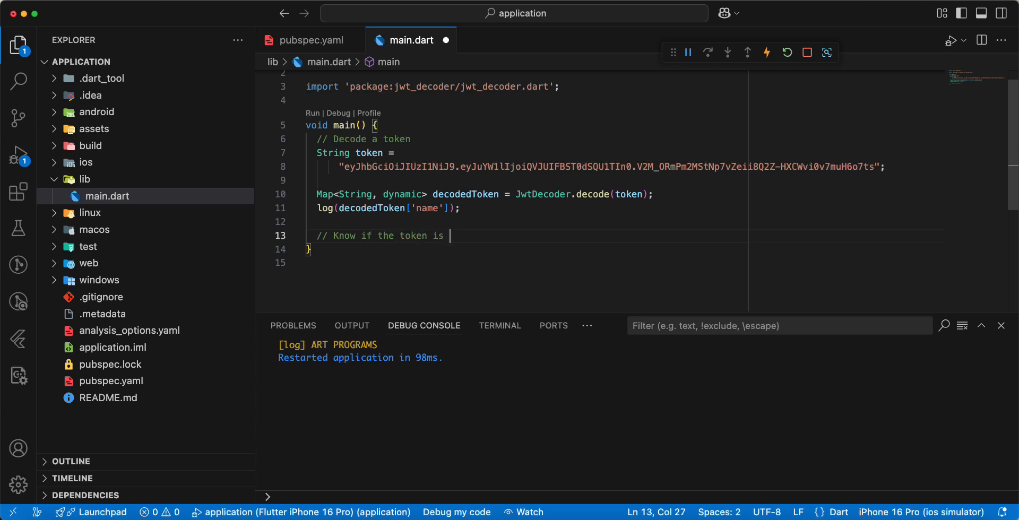
{"action": "type", "text": "expire"}
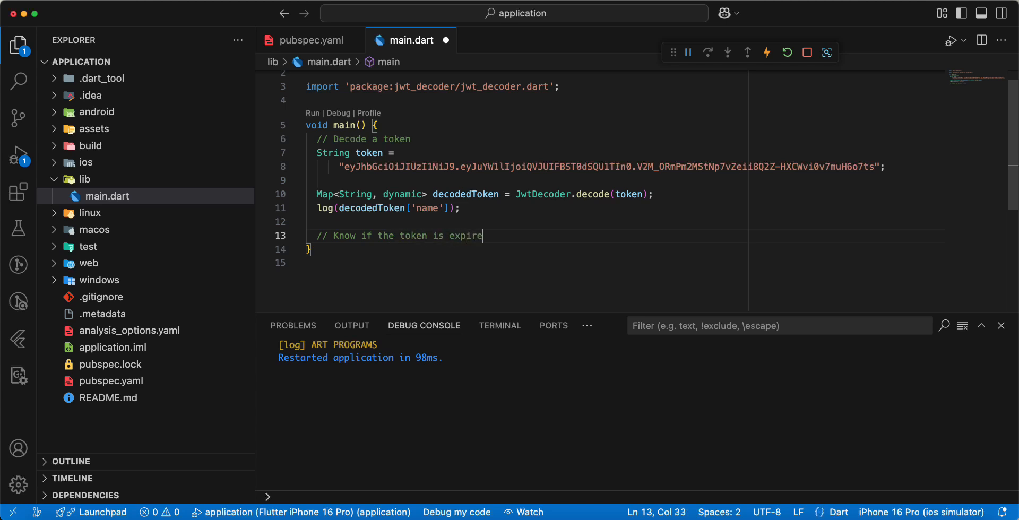
{"action": "type", "text": "d"}
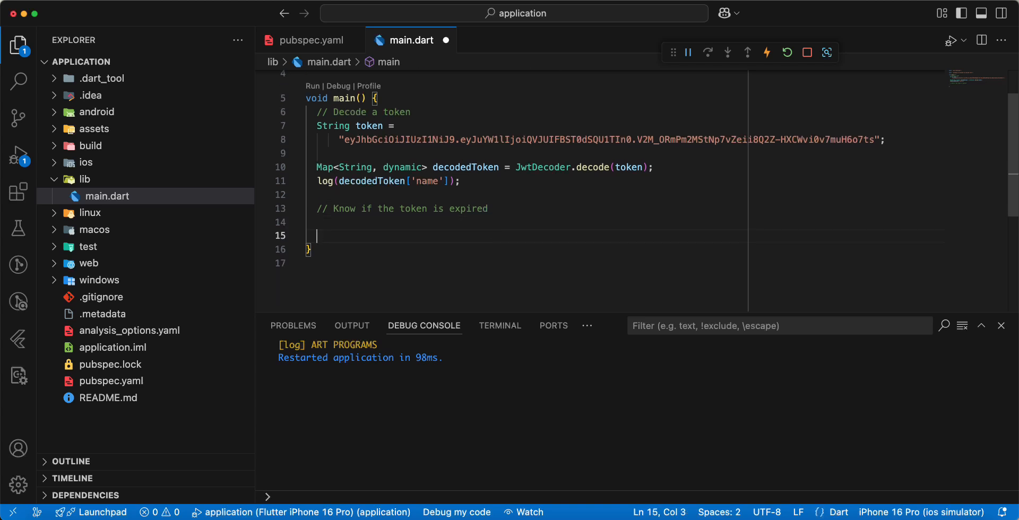
Step: Declare bool hasExpired = JwtDecoder.isExpired(token)
{"action": "type", "text": "bool ha"}
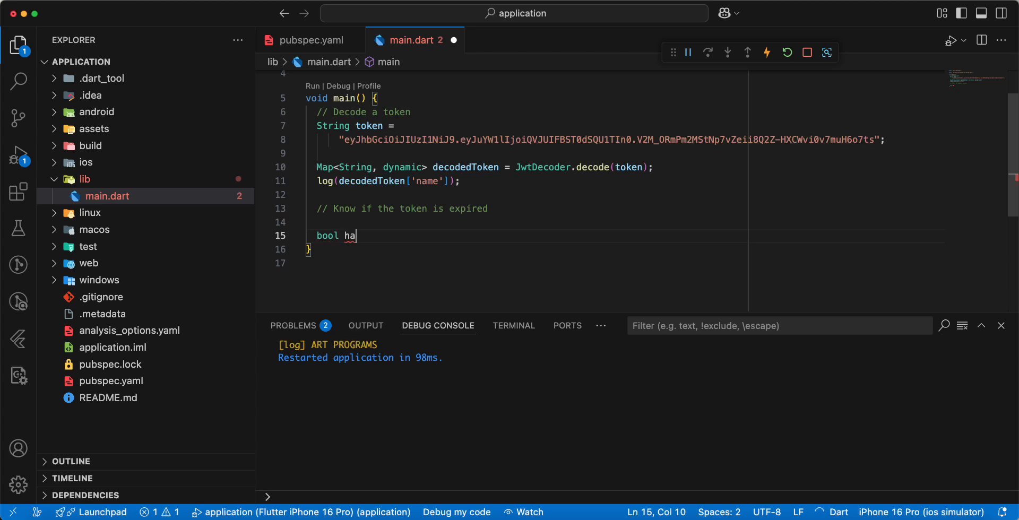
{"action": "type", "text": "s"}
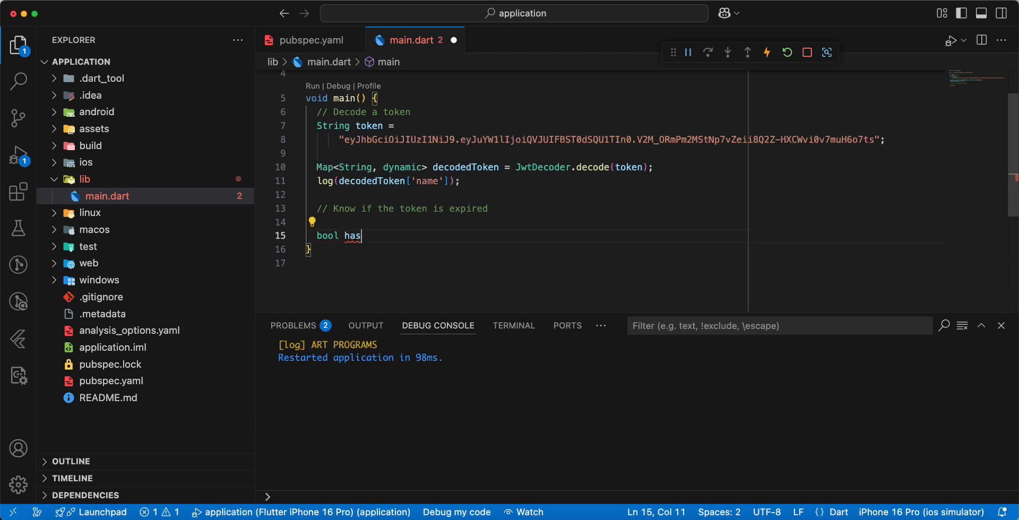
{"action": "type", "text": "Exp"}
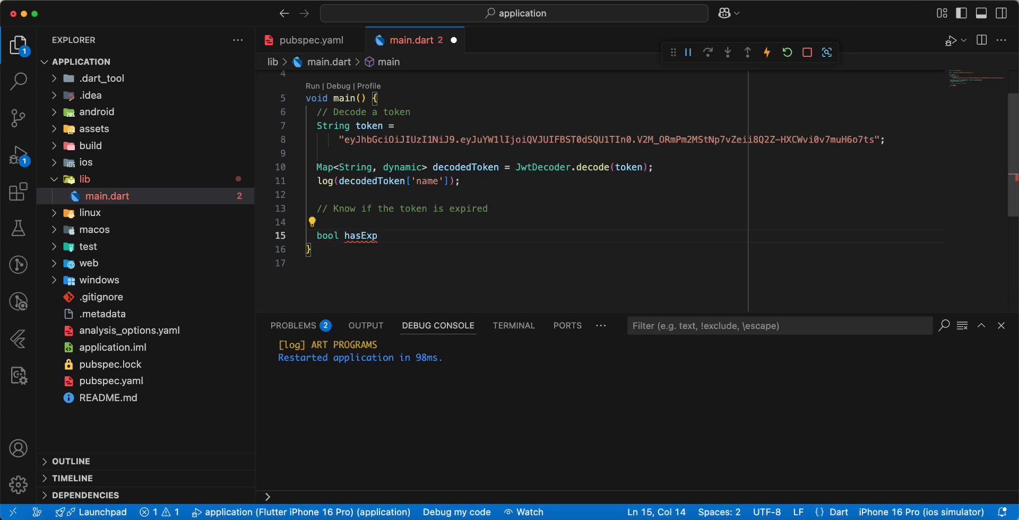
{"action": "type", "text": "ired ="}
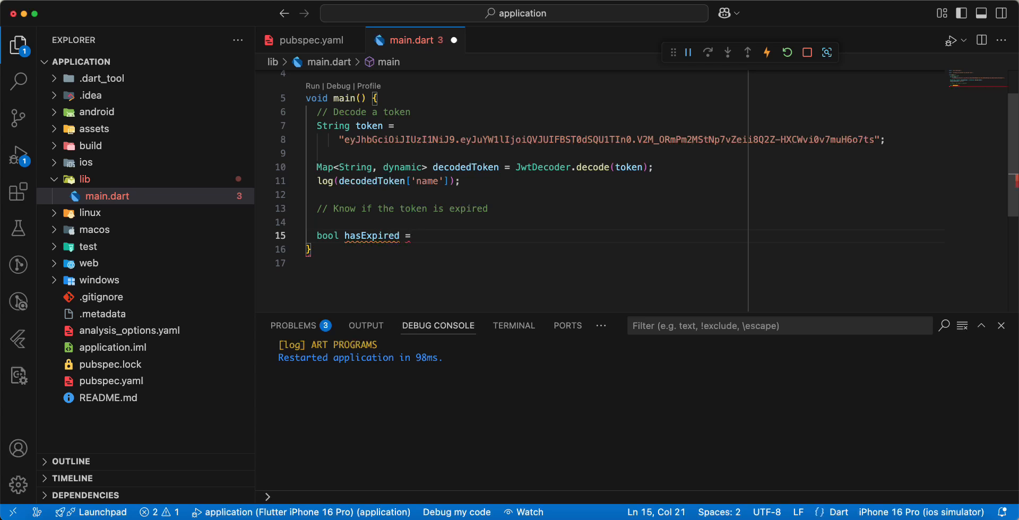
{"action": "type", "text": "Jwt"}
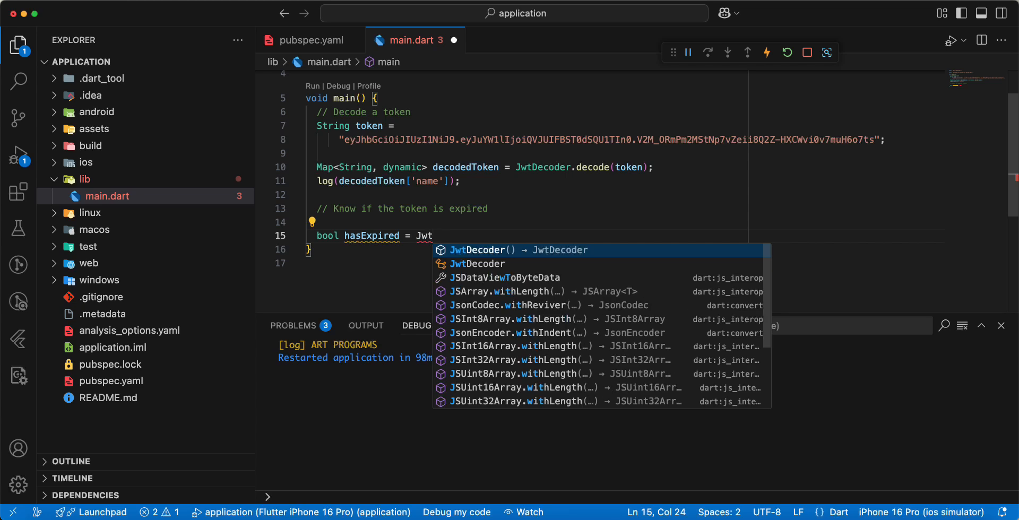
{"action": "type", "text": "Decoder."}
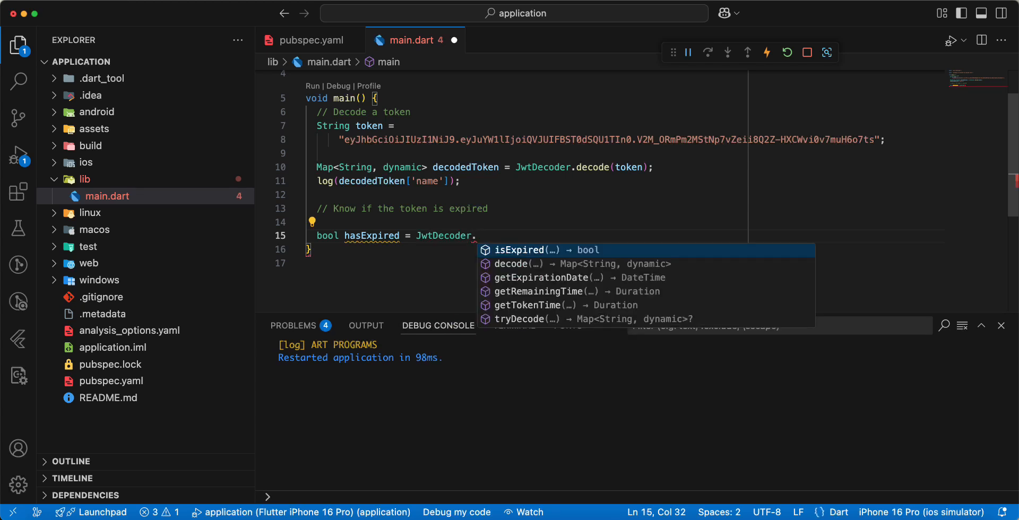
{"action": "type", "text": "isExpired(token);"}
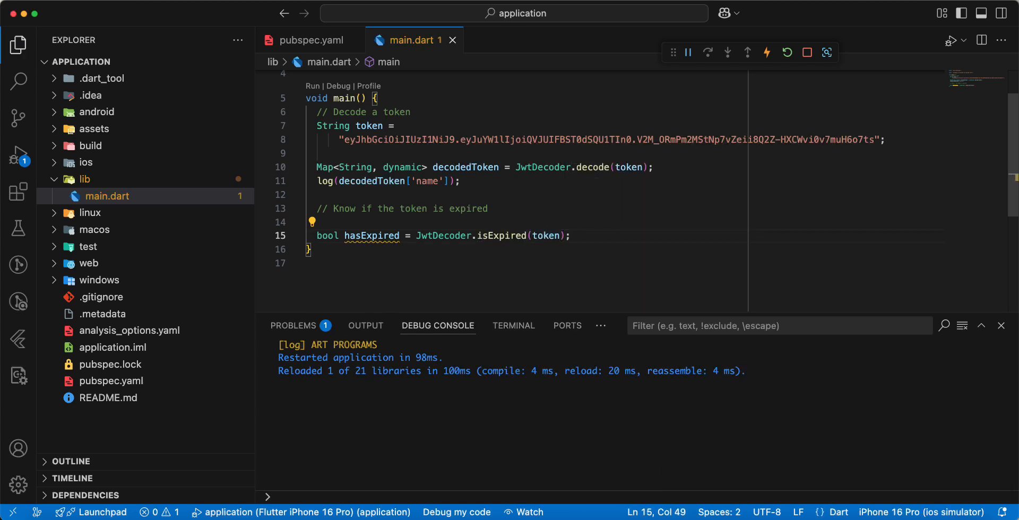
Step: Log hasExpired.toString() and hot restart, which throws a null toInt error
{"action": "type", "text": "log("}
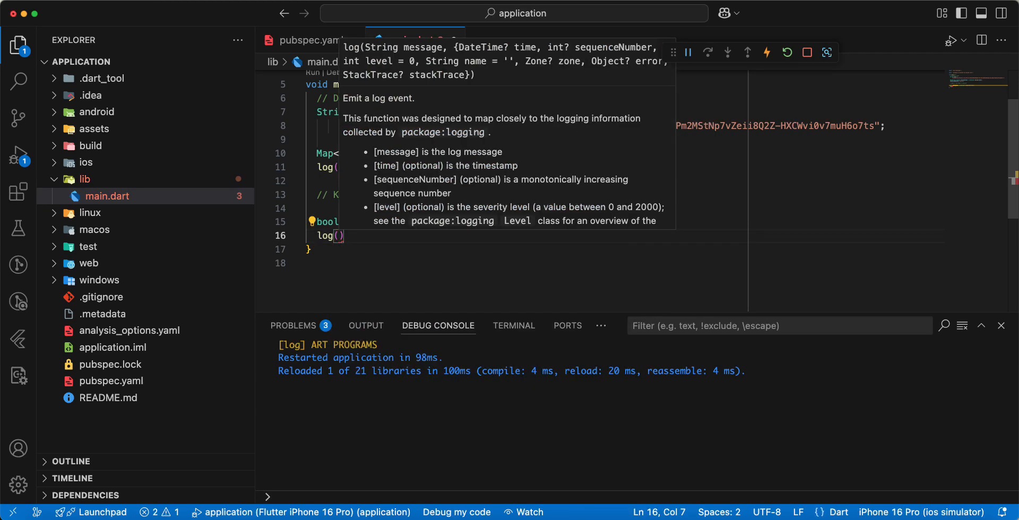
{"action": "type", "text": "ha"}
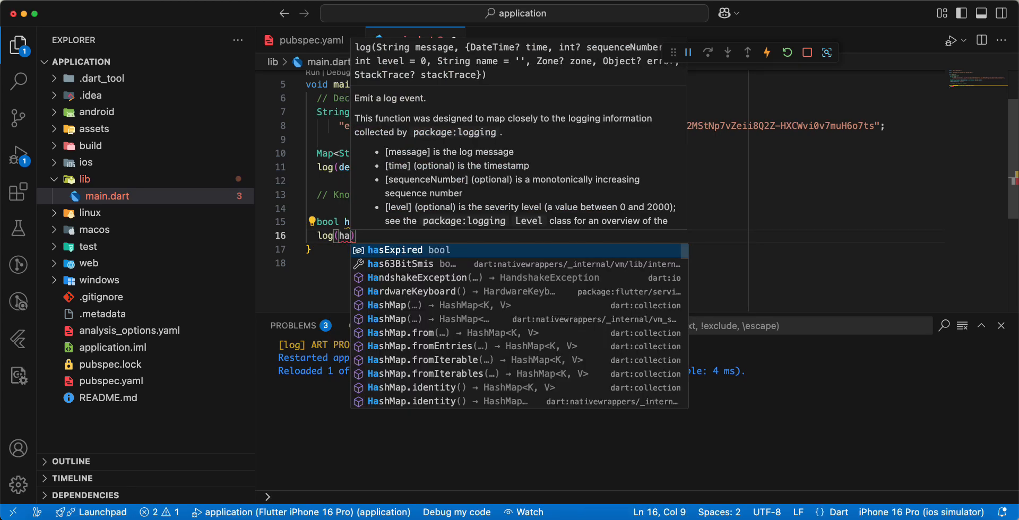
{"action": "type", "text": "hasExpired.toString("}
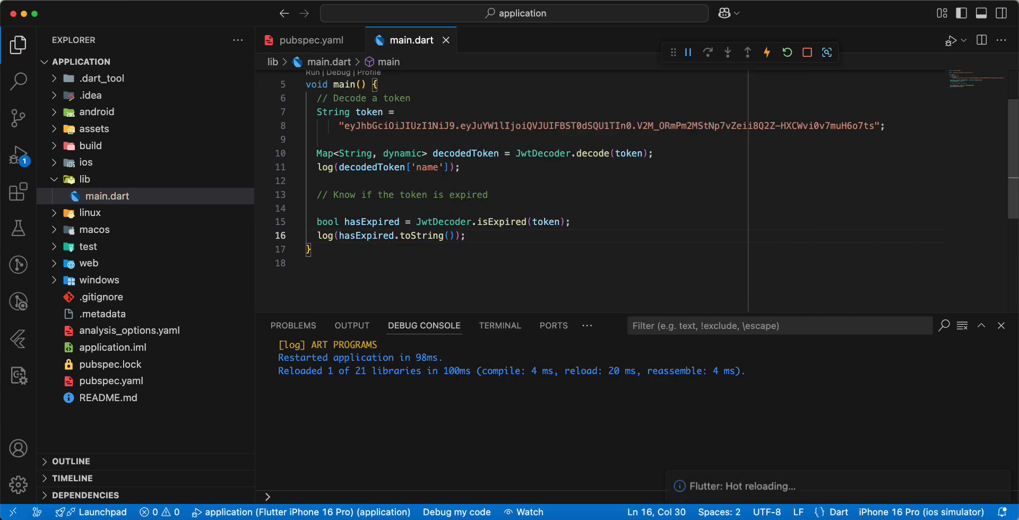
{"action": "left_click", "coordinate": [787, 52]}
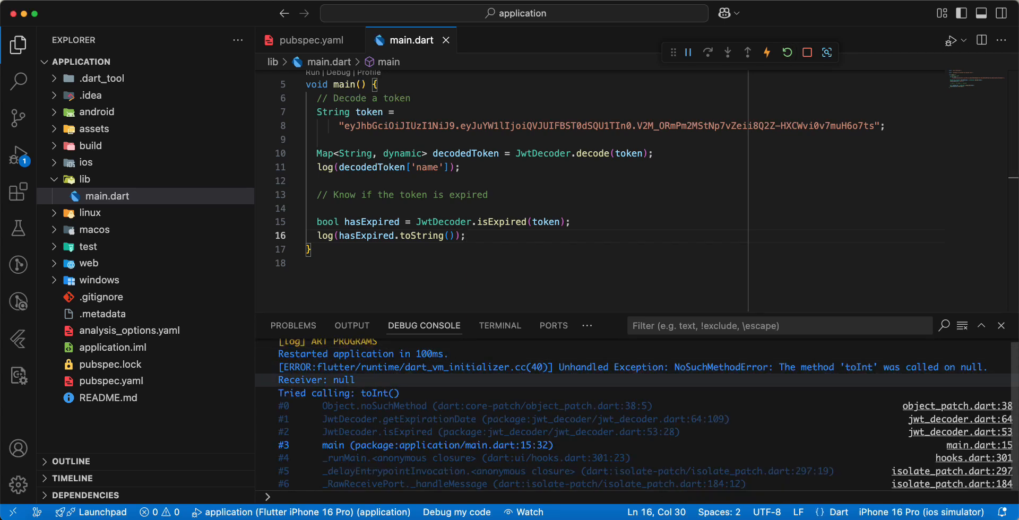
{"action": "left_click", "coordinate": [308, 250]}
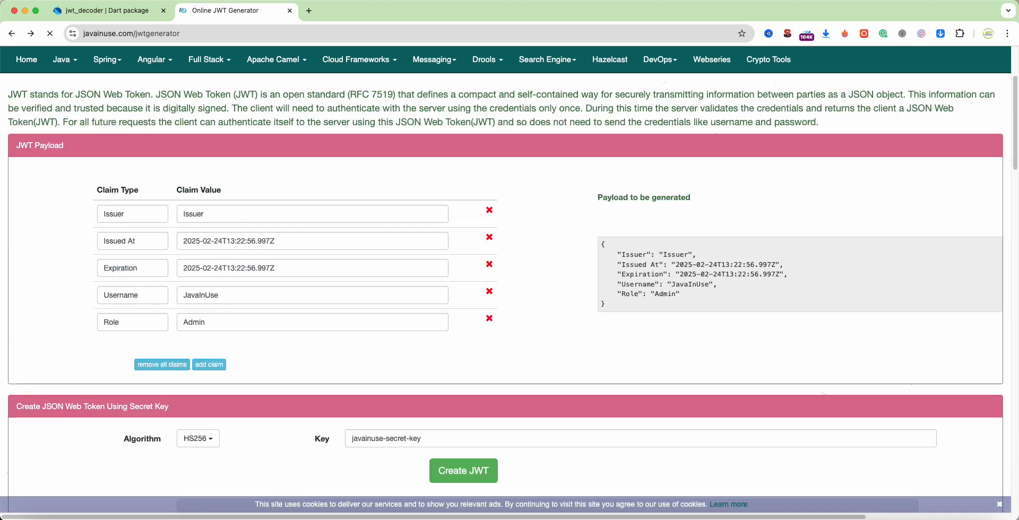
Step: Set name to ART PROGRAMS, remove the Issuer claim, keep the 2025-02-24 Expiration, and create the JWT
{"action": "triple_click", "coordinate": [132, 296]}
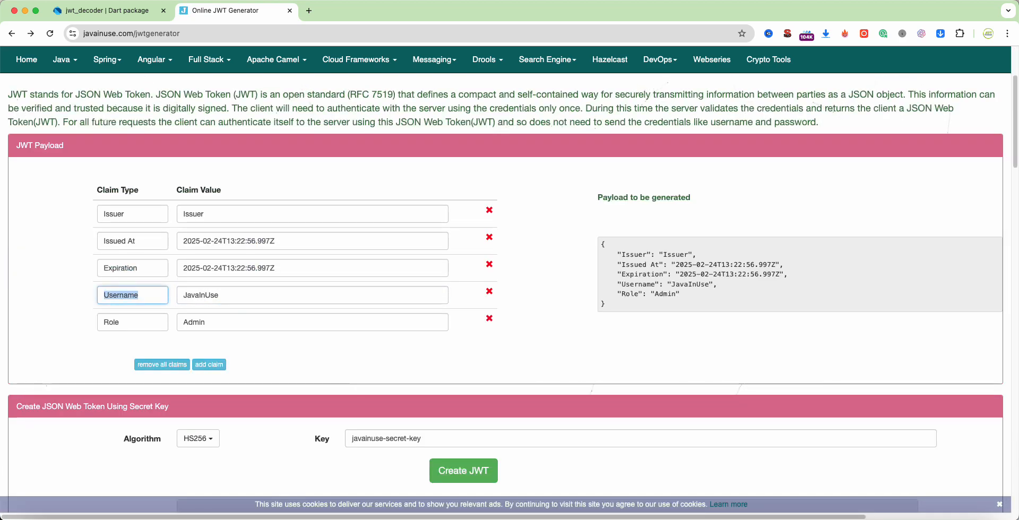
{"action": "left_click", "coordinate": [463, 471]}
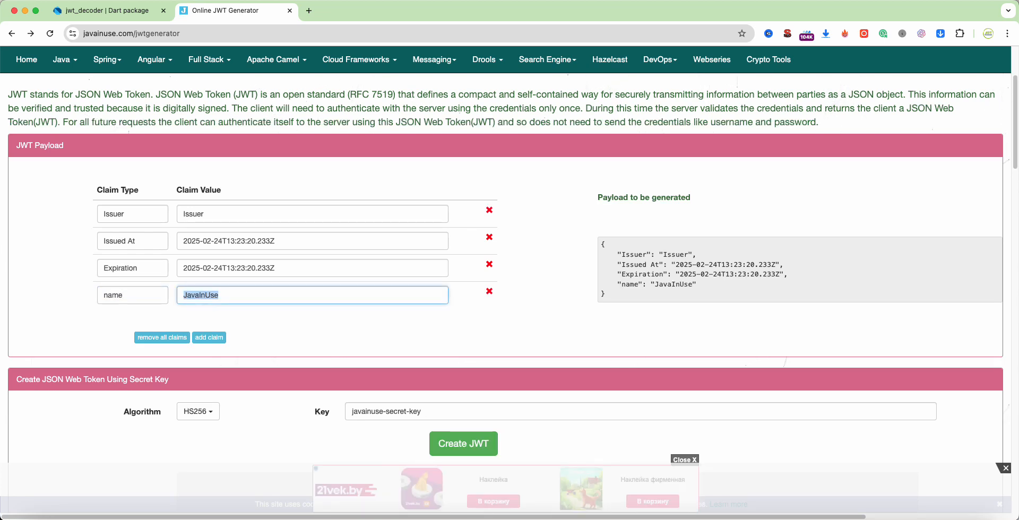
{"action": "type", "text": "ART PROGRAMS"}
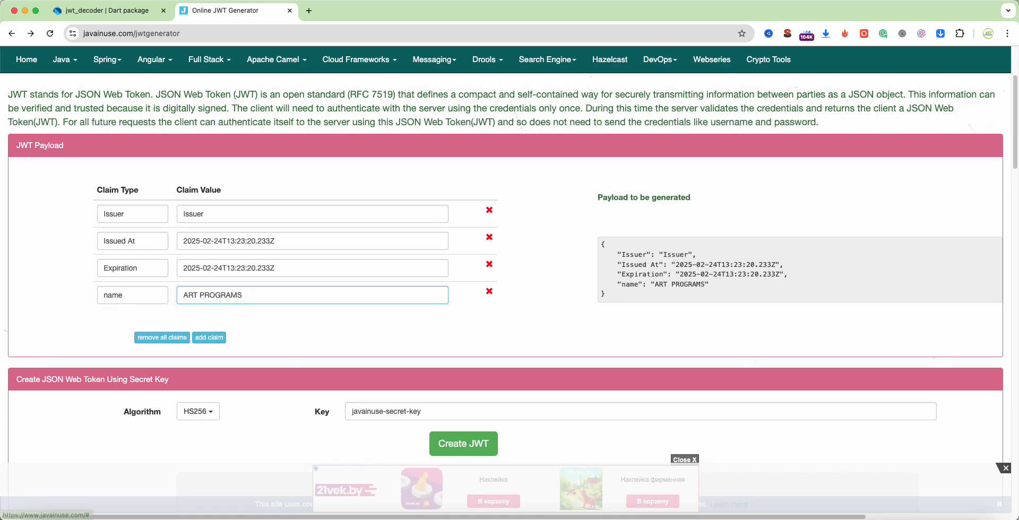
{"action": "left_click", "coordinate": [490, 210]}
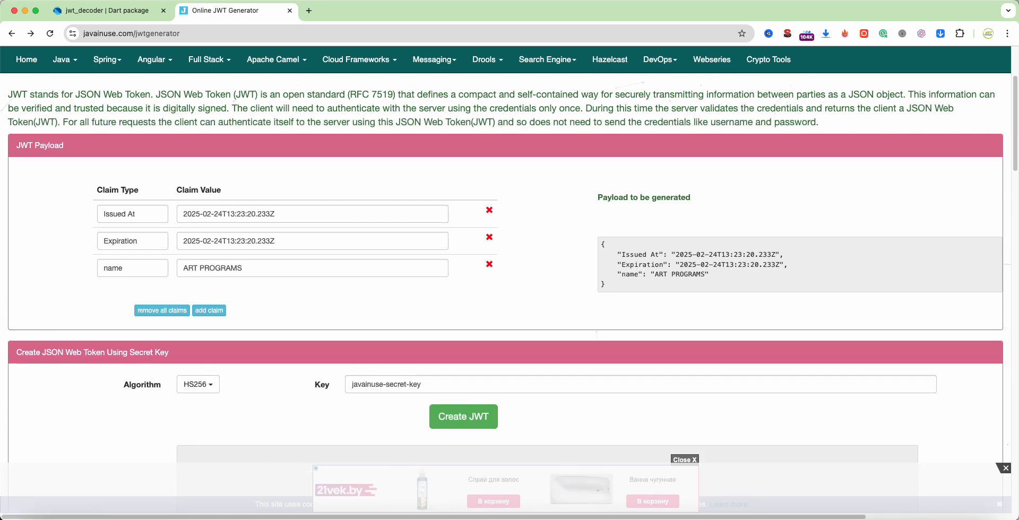
{"action": "left_click", "coordinate": [132, 241]}
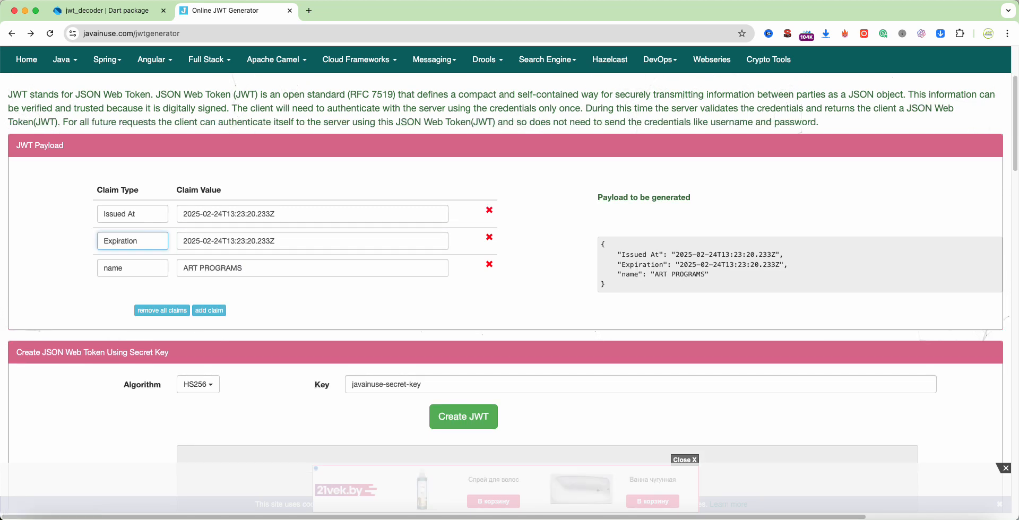
{"action": "left_click", "coordinate": [489, 209]}
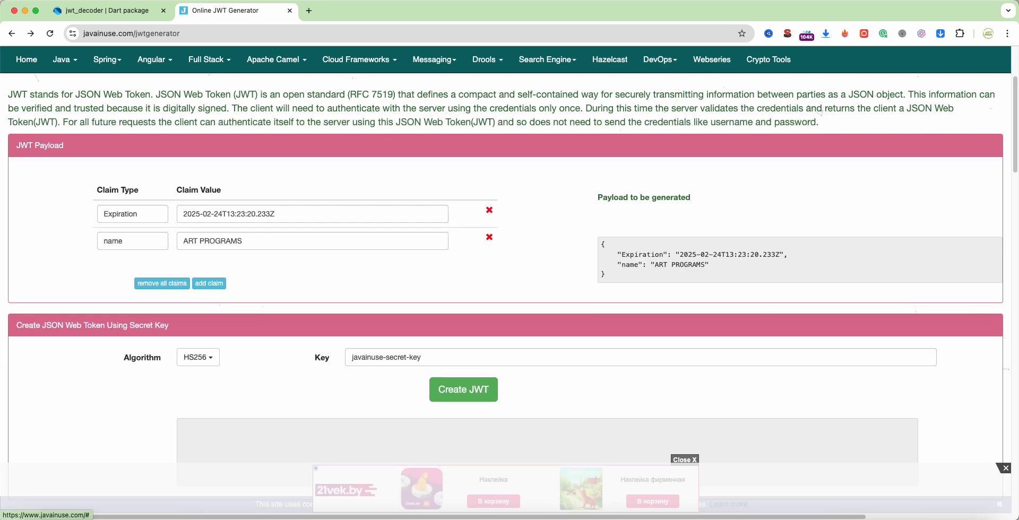
{"action": "scroll", "scroll_direction": "down", "scroll_amount": 3}
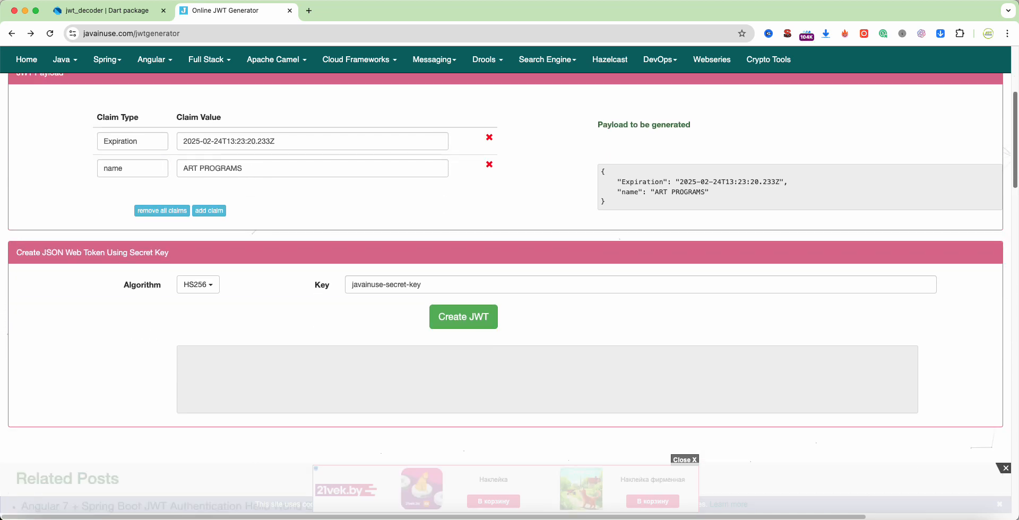
{"action": "left_click", "coordinate": [463, 317]}
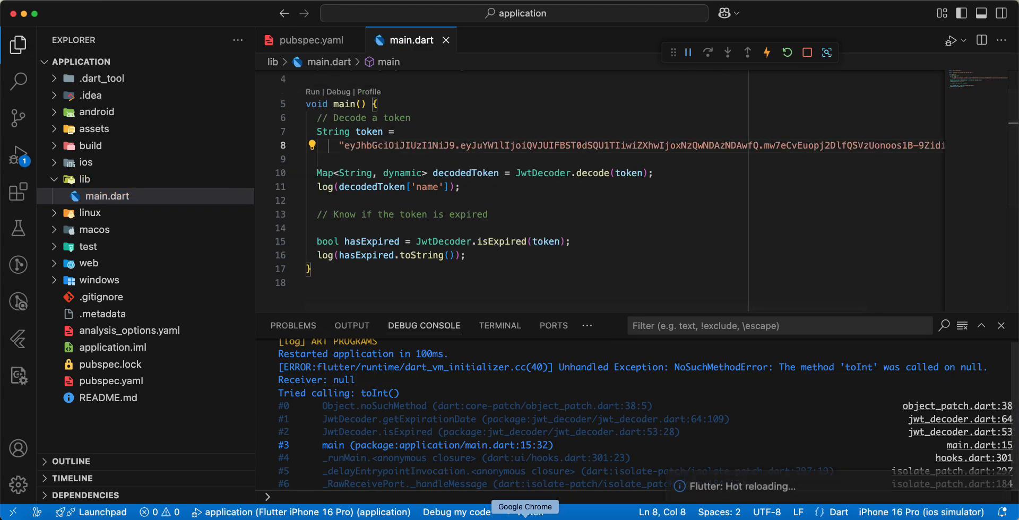
Step: Switch from the reloading editor back to the JWT generator in Chrome
{"action": "left_click", "coordinate": [523, 508]}
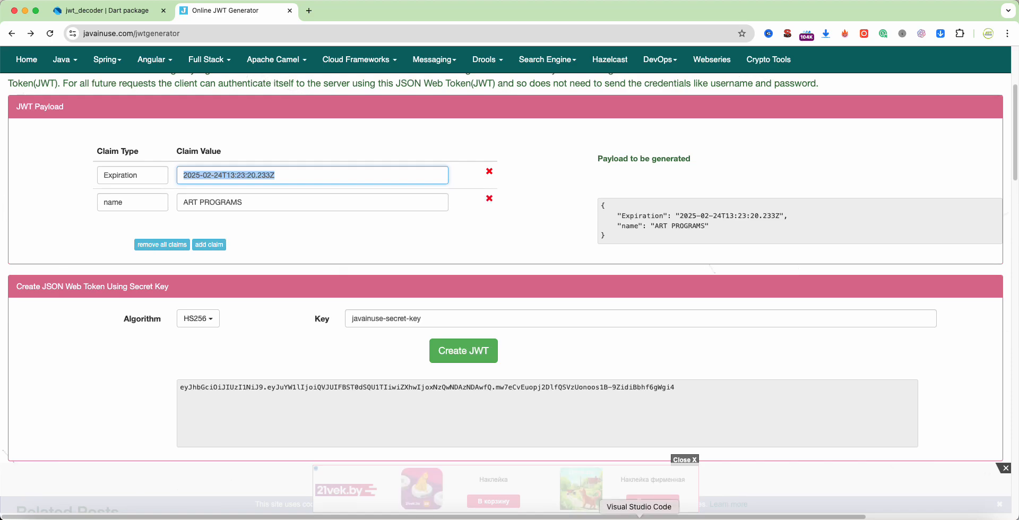
Step: Change Expiration to 2025-02-26T13:23:20.233Z and create a new JWT
{"action": "left_click", "coordinate": [638, 507]}
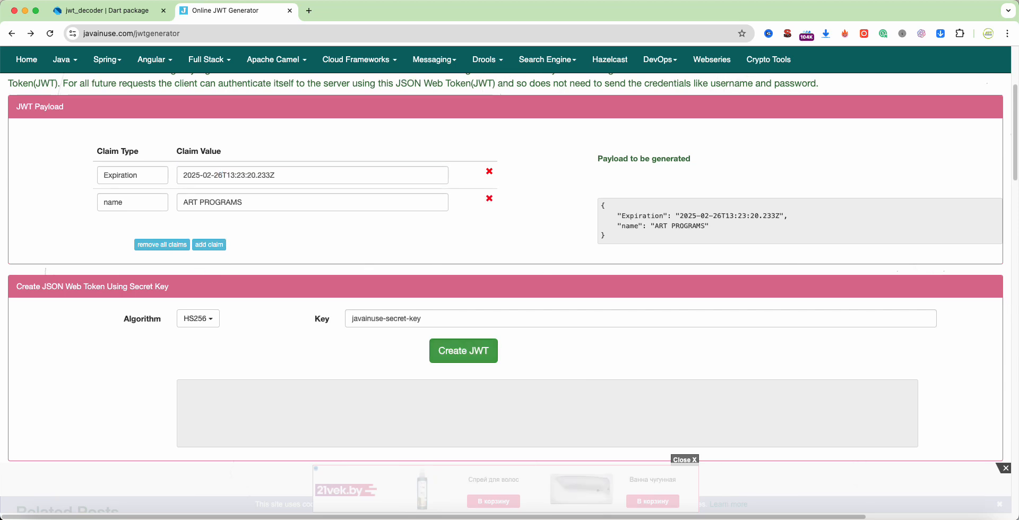
{"action": "left_click", "coordinate": [464, 351]}
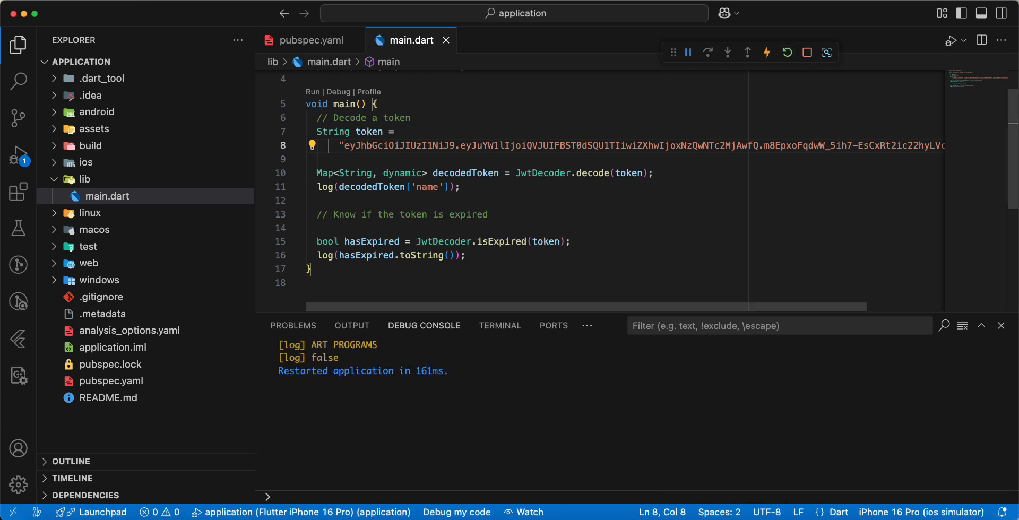
Step: Update main.dart with the new token so the app logs ART PROGRAMS and false
{"action": "double_click", "coordinate": [325, 357]}
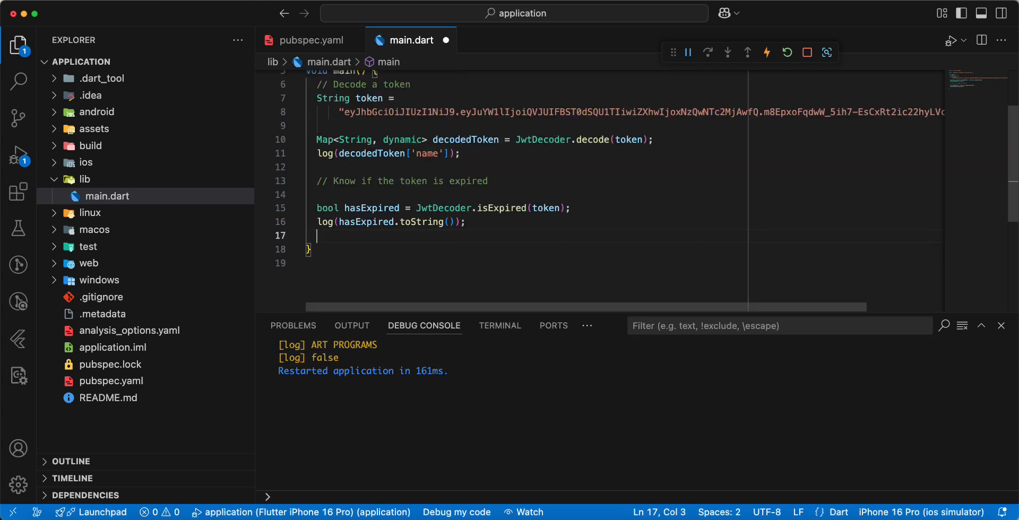
Step: Add a '// Get expiration date' comment and start a new line
{"action": "type", "text": "//"}
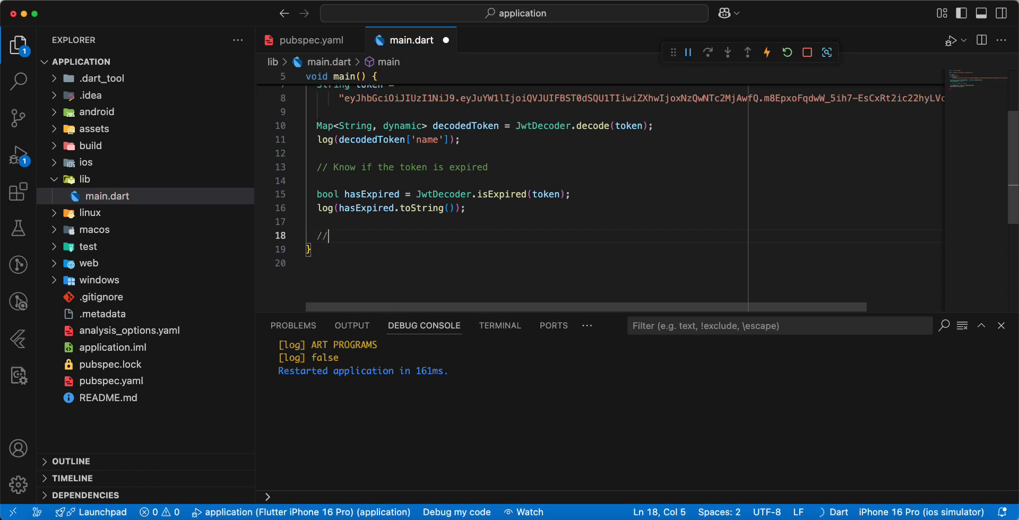
{"action": "type", "text": "Get expir"}
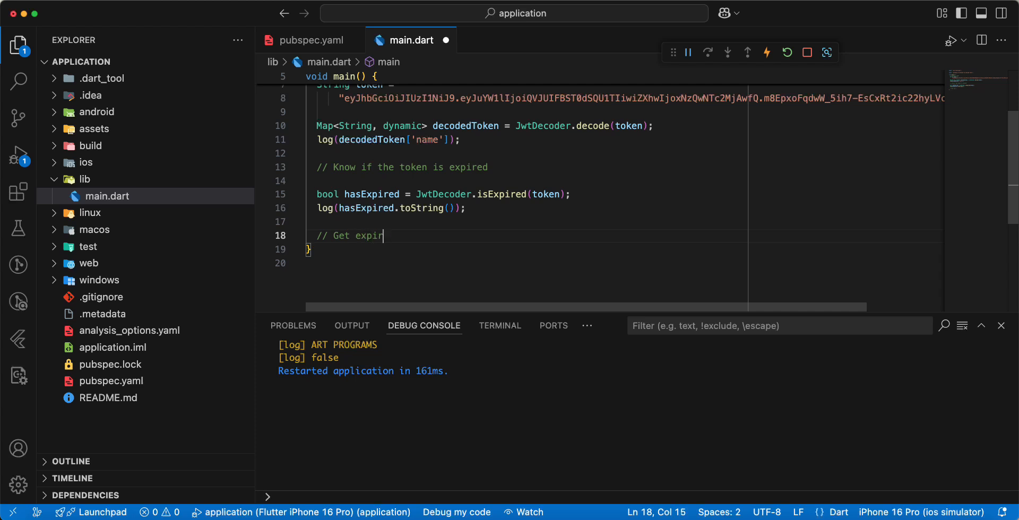
{"action": "type", "text": "ation"}
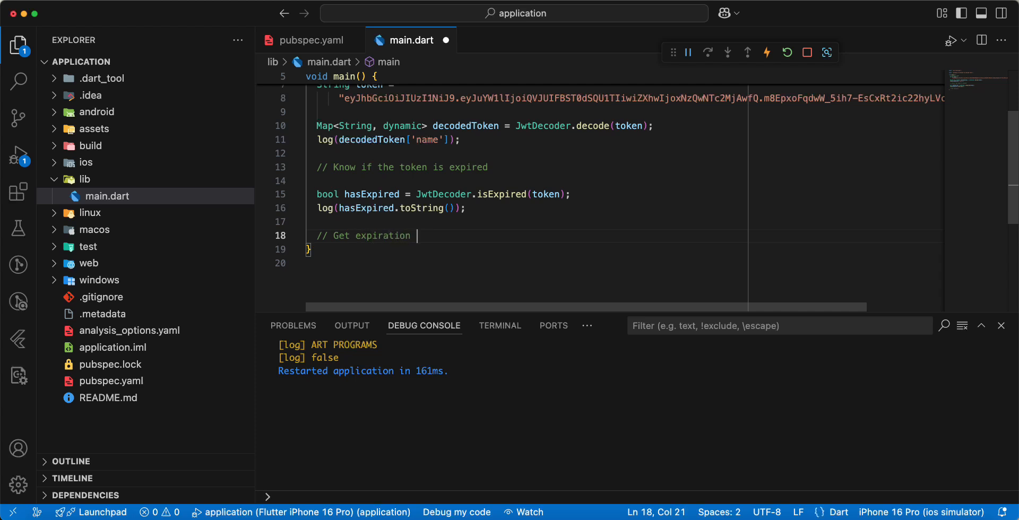
{"action": "type", "text": "date"}
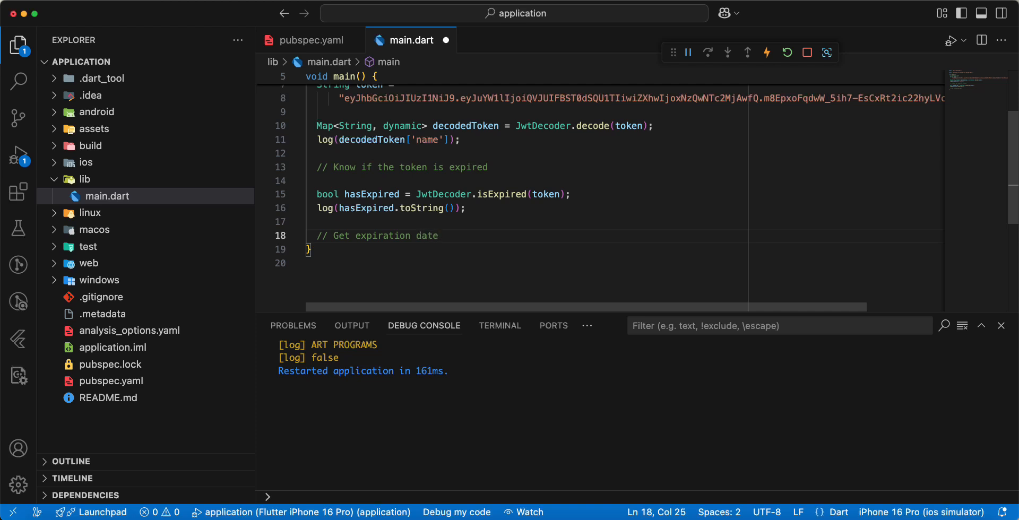
{"action": "key", "text": "Enter"}
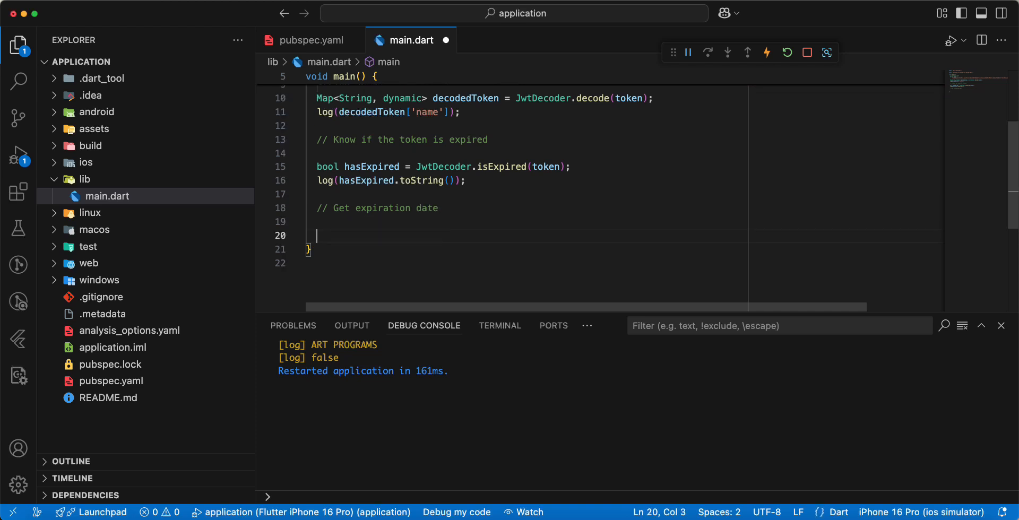
Step: Write DateTime expirationDate = JwtDecoder.getExpirationDate(token); using autocomplete
{"action": "type", "text": "DateTime"}
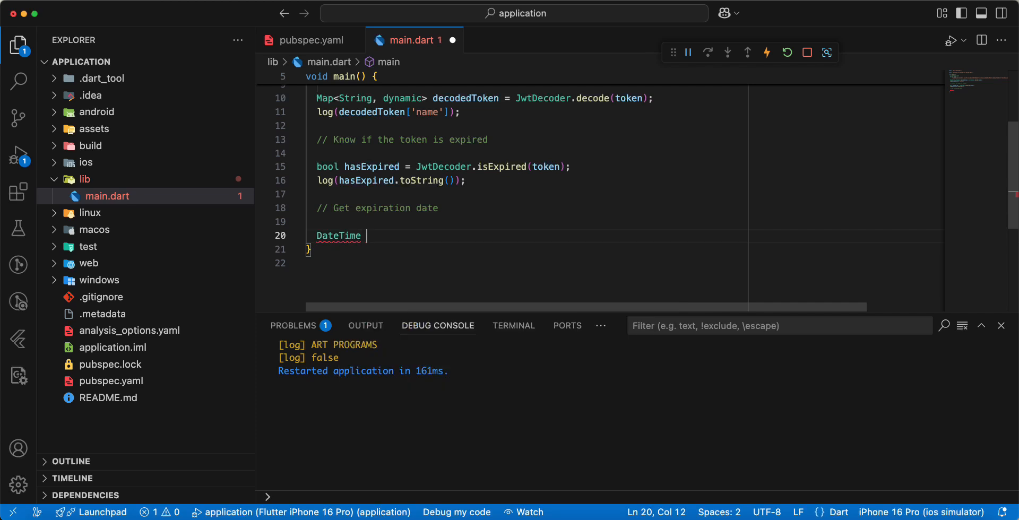
{"action": "type", "text": "exp"}
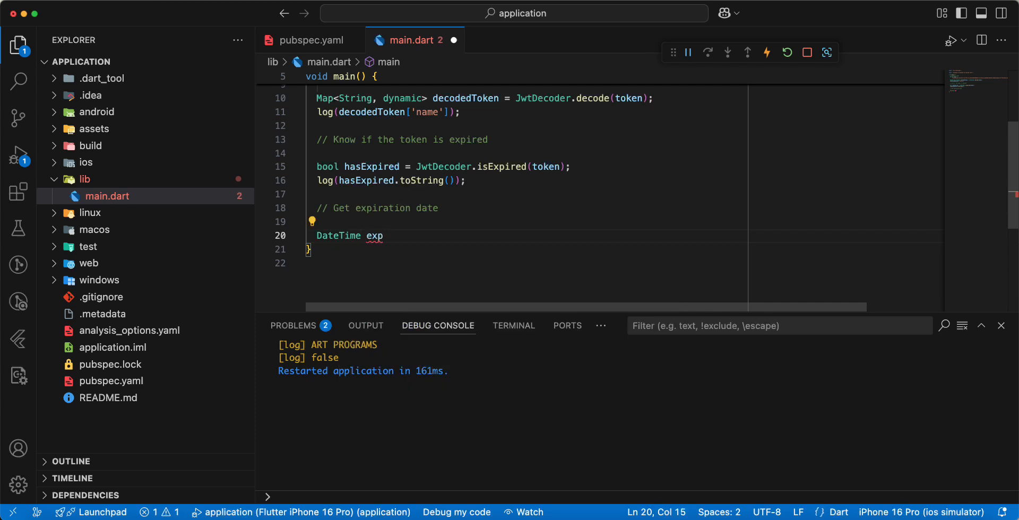
{"action": "type", "text": "itar"}
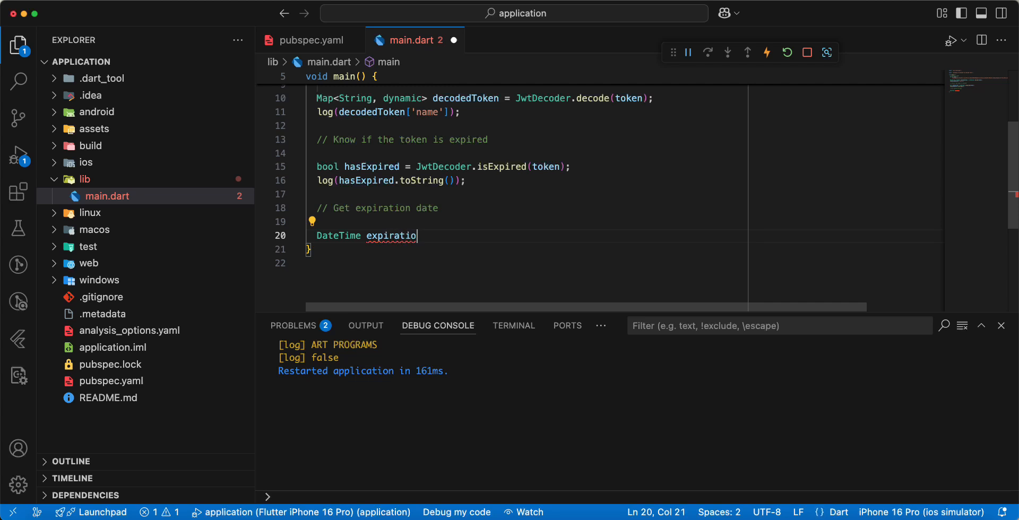
{"action": "type", "text": "nDate ="}
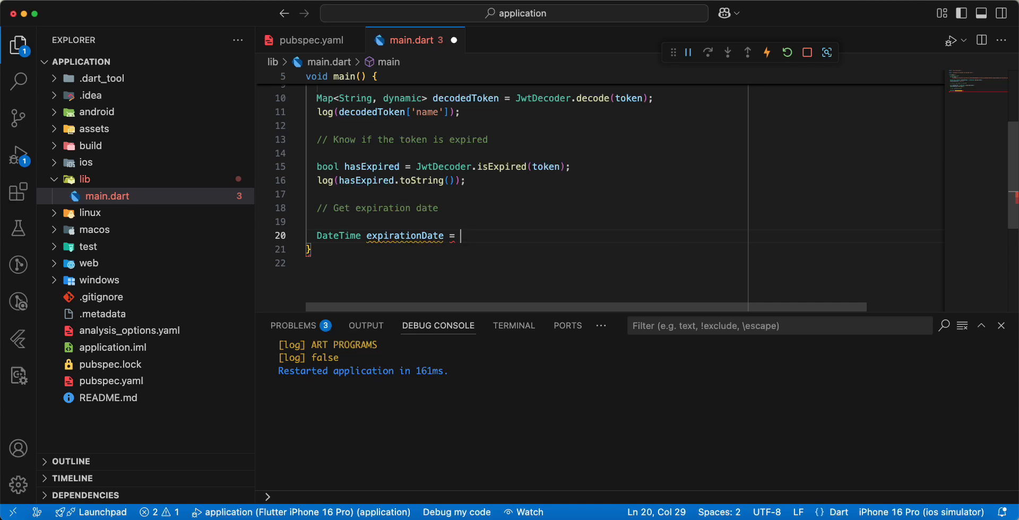
{"action": "type", "text": "Jw"}
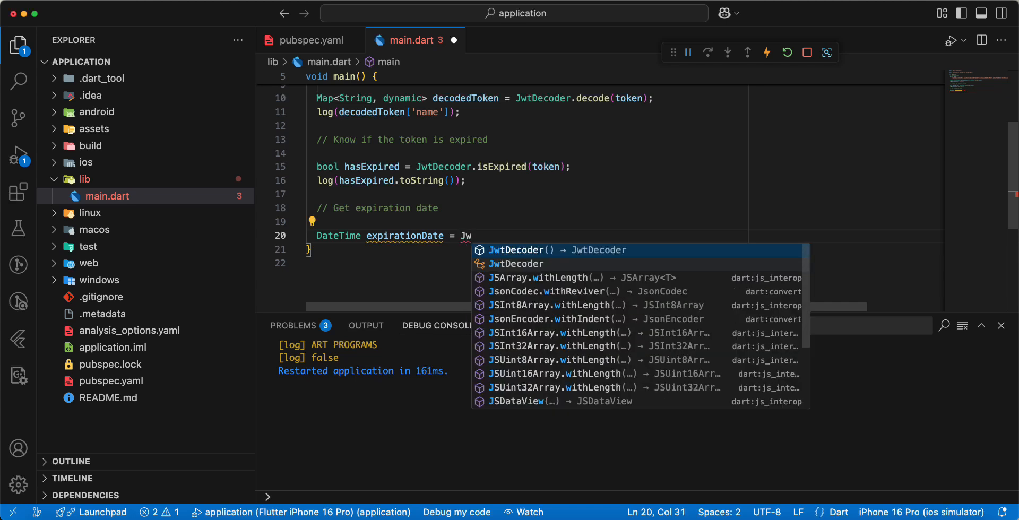
{"action": "type", "text": "JwtDecoder."}
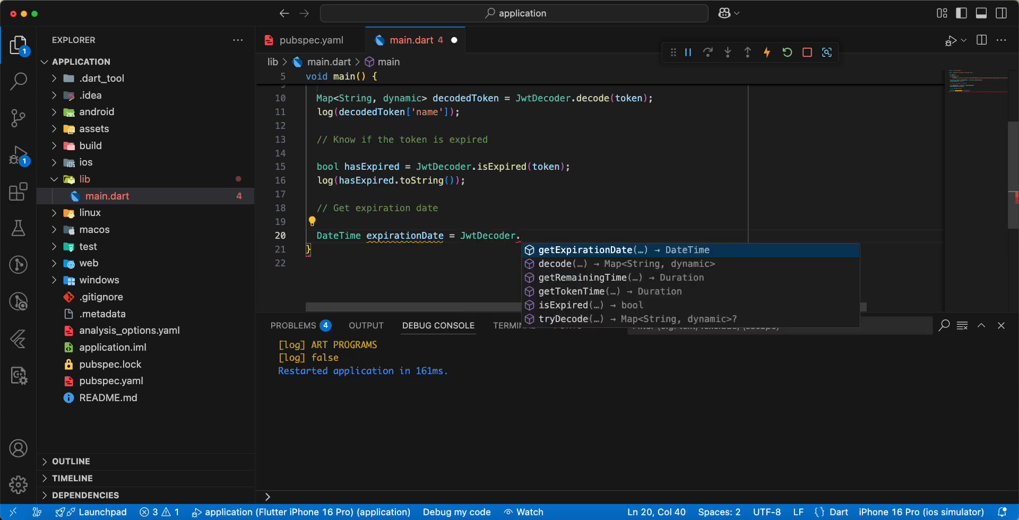
{"action": "type", "text": "get"}
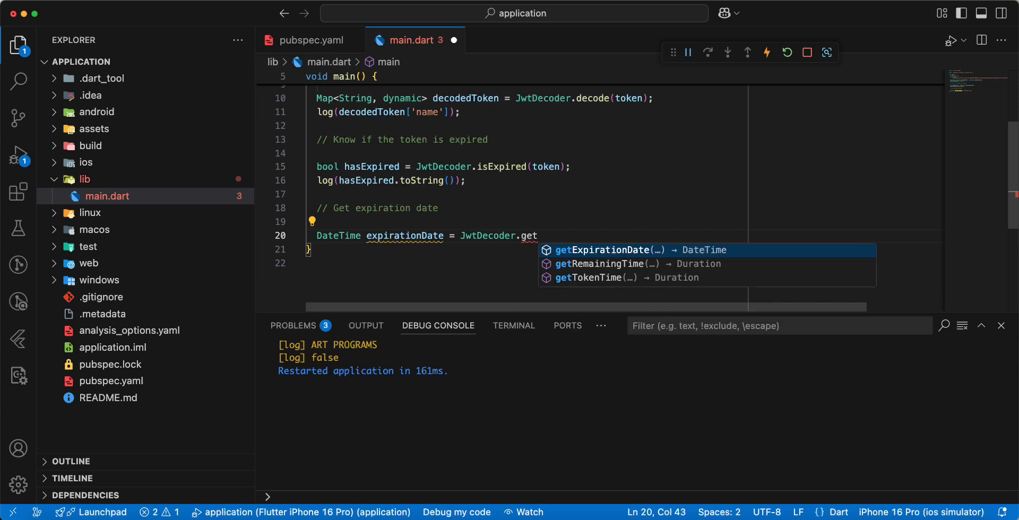
{"action": "left_click", "coordinate": [609, 250]}
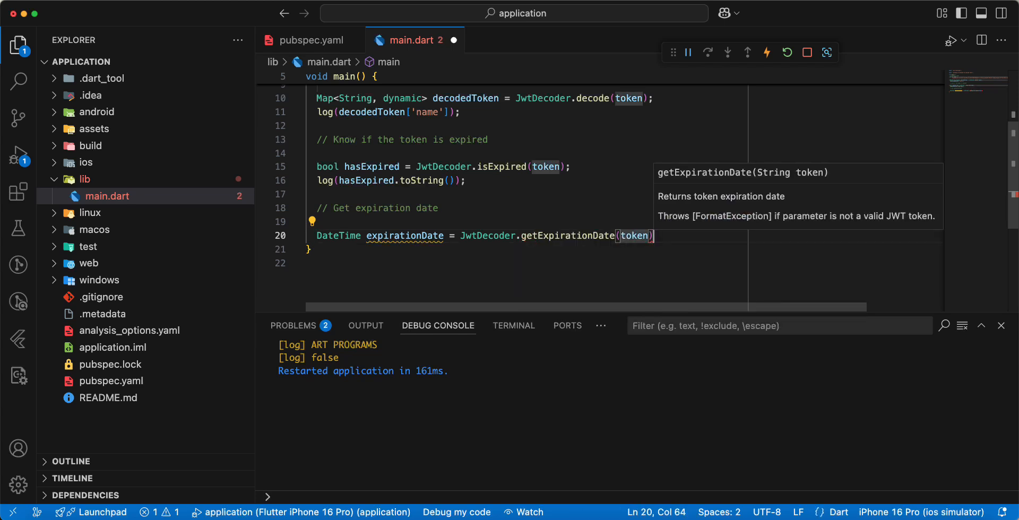
{"action": "type", "text": ";"}
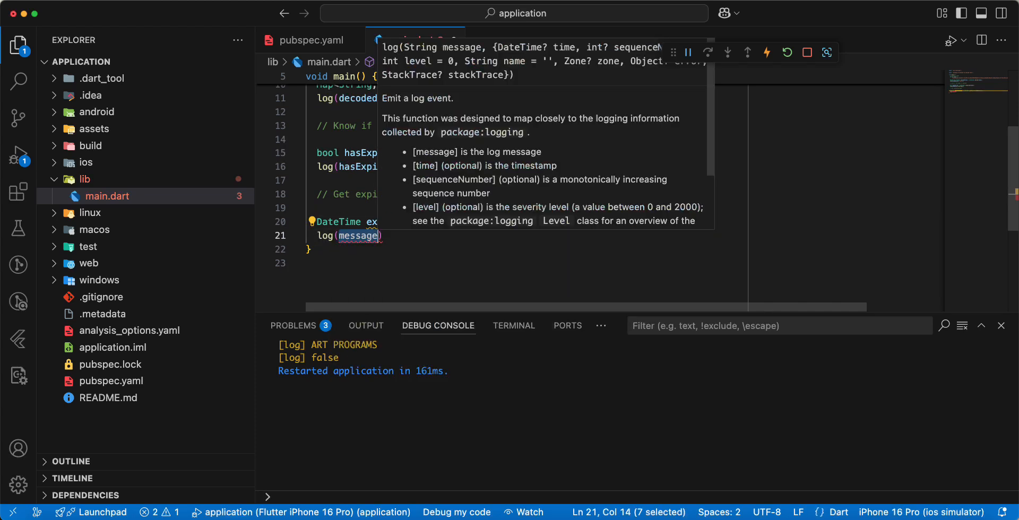
Step: Add a line logging expirationDate.toString()
{"action": "type", "text": "e"}
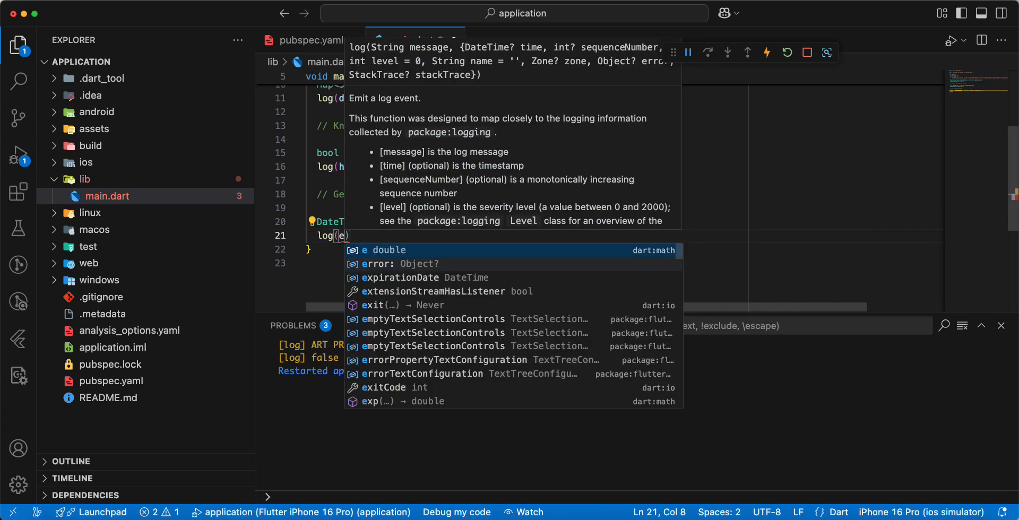
{"action": "type", "text": "expirationDate"}
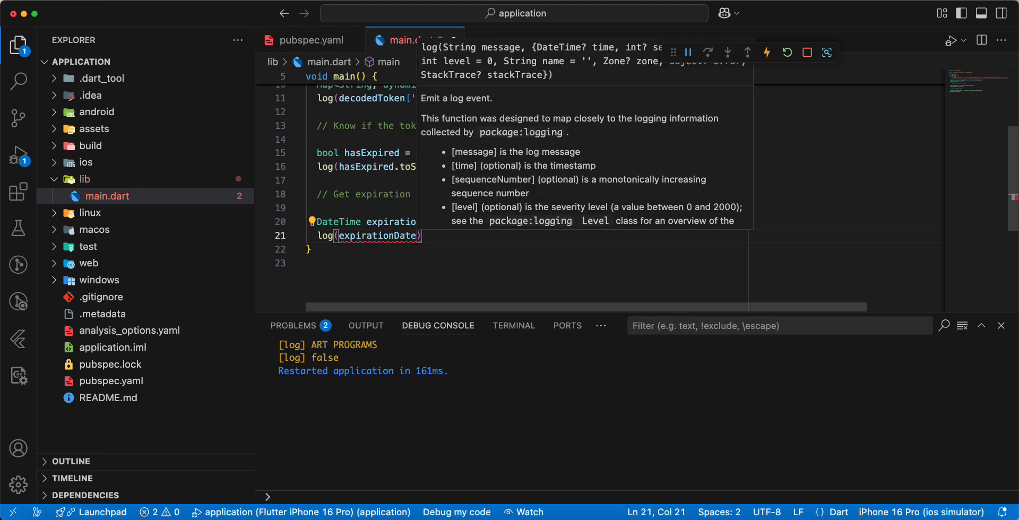
{"action": "type", "text": ".toString("}
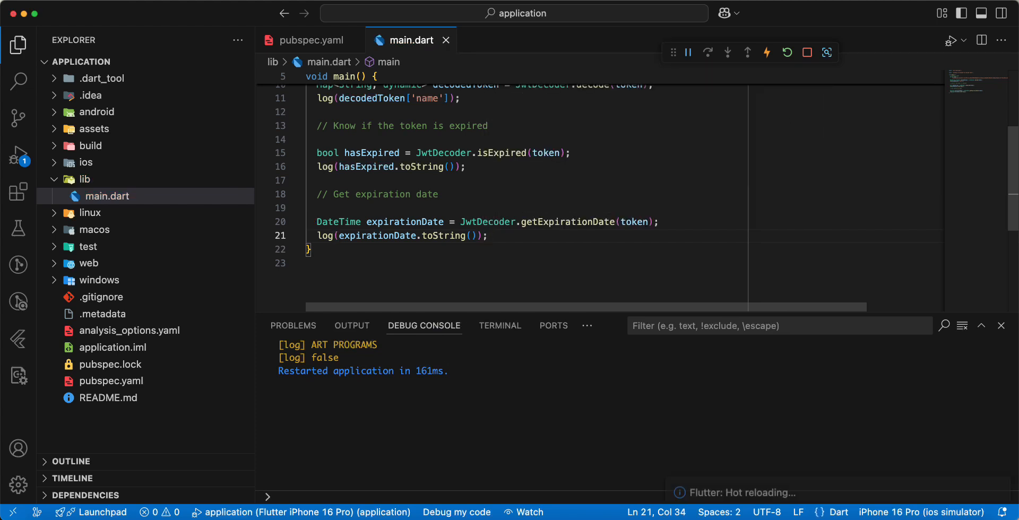
{"action": "left_click", "coordinate": [789, 52]}
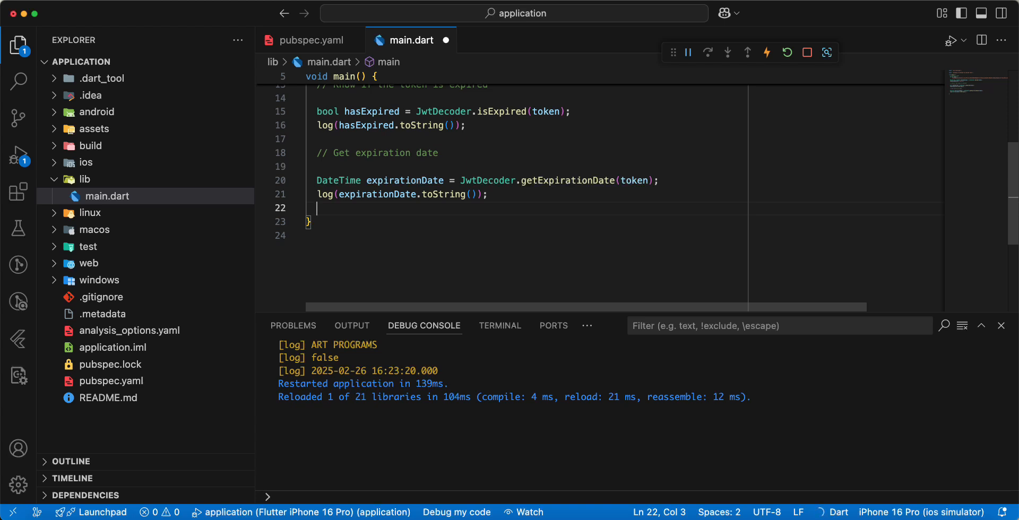
Step: Add the comment 'You can know how old you token is' on line 23
{"action": "type", "text": "//"}
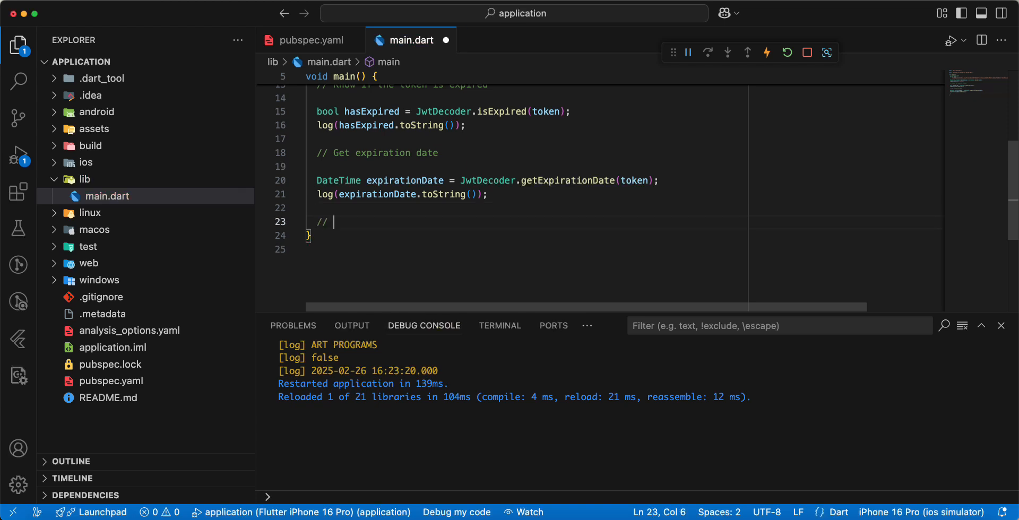
{"action": "type", "text": "You"}
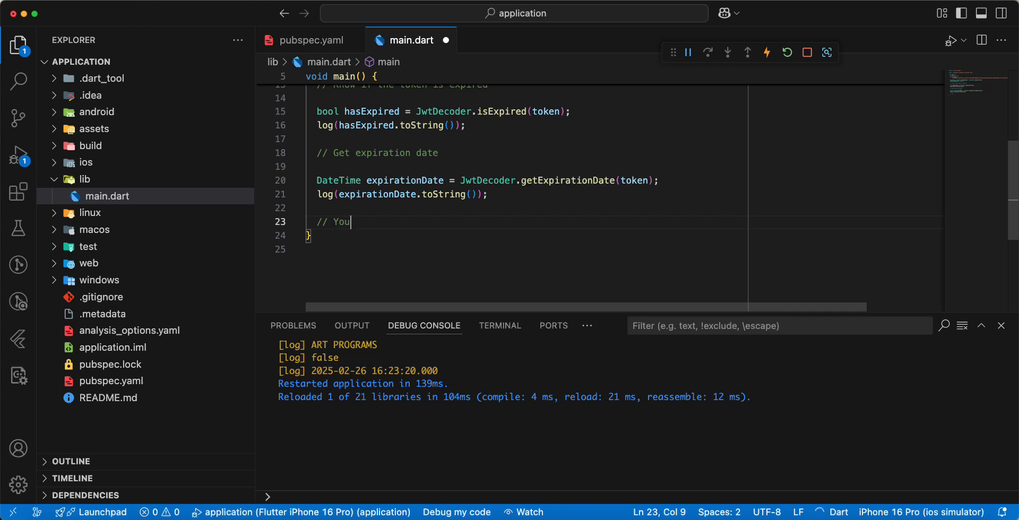
{"action": "type", "text": "can"}
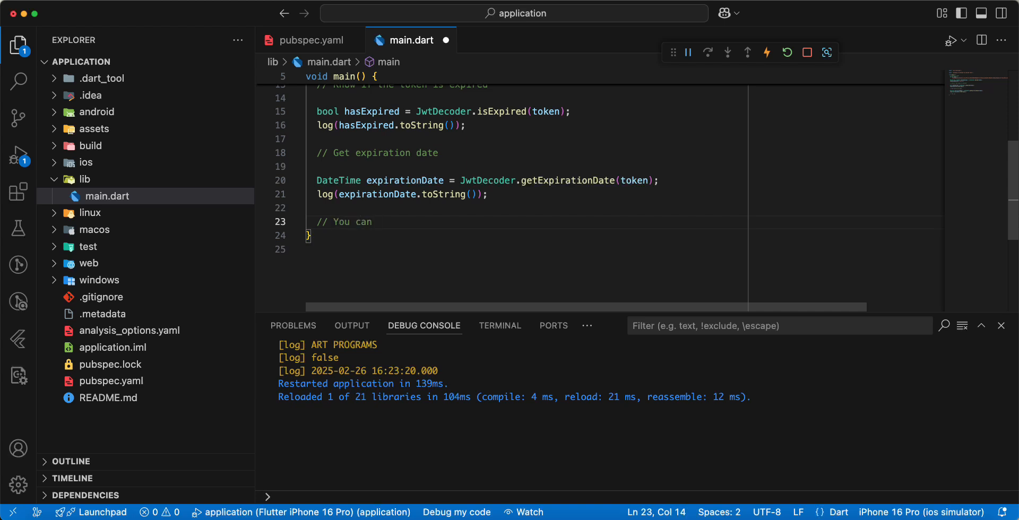
{"action": "type", "text": "know"}
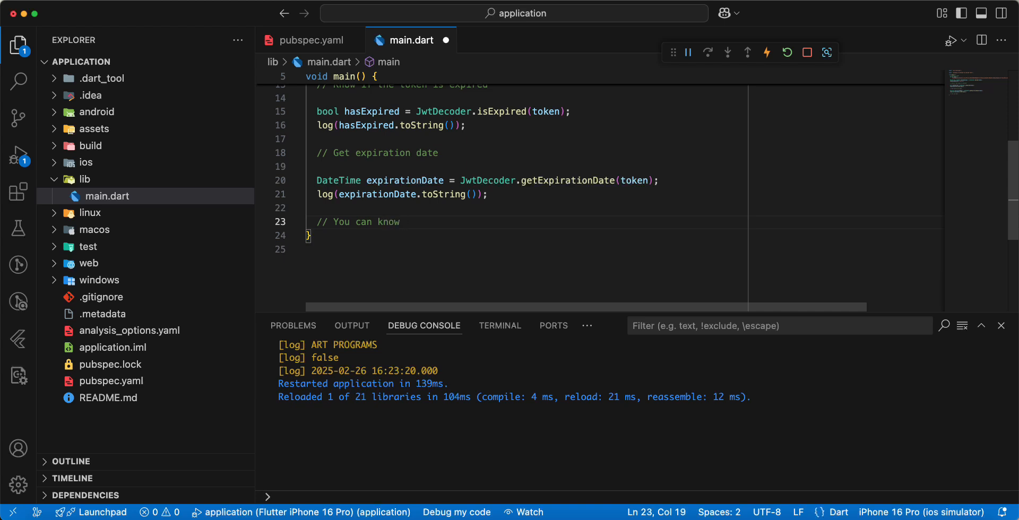
{"action": "type", "text": "how old"}
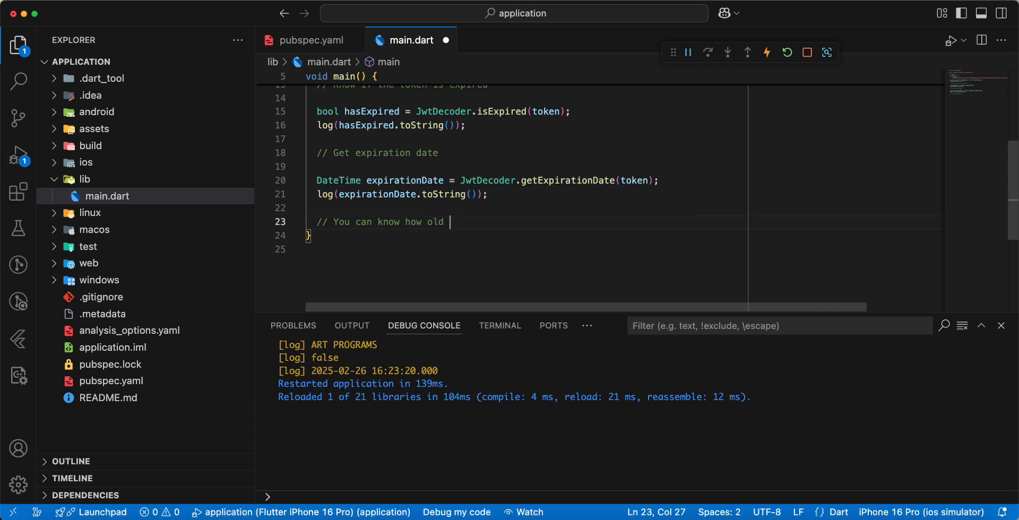
{"action": "type", "text": "you"}
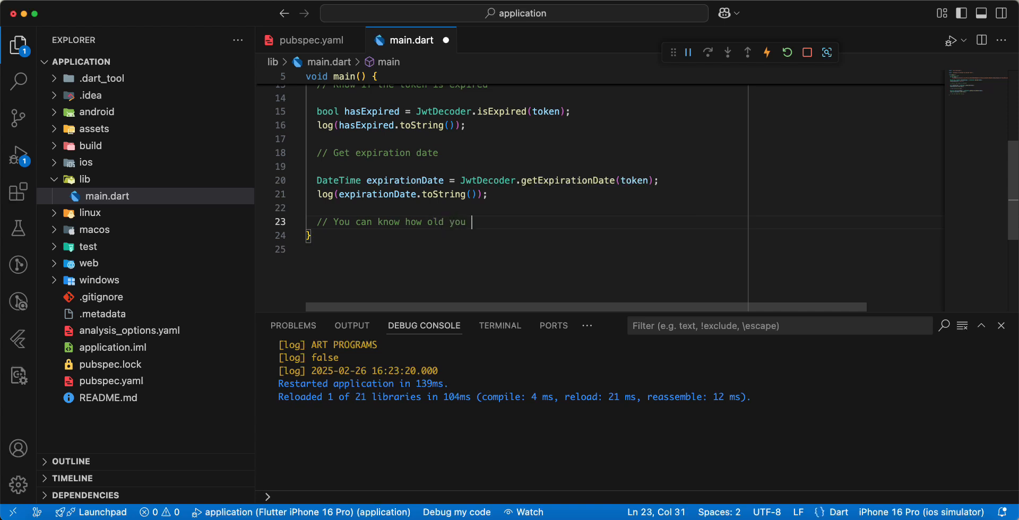
{"action": "type", "text": "token i"}
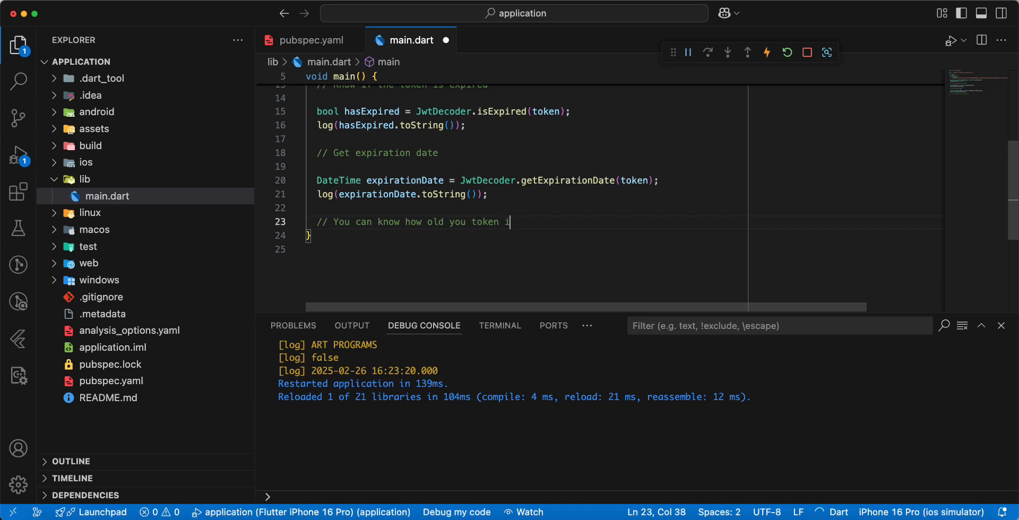
{"action": "type", "text": "s"}
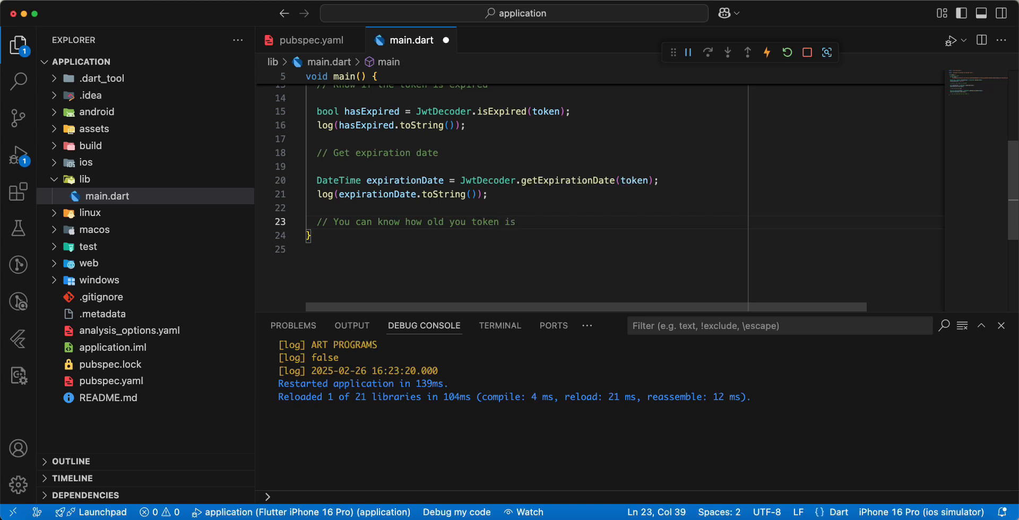
Step: Write Duration tokenTime = JwtDecoder.getTokenTime(token); with autocomplete
{"action": "type", "text": "Duration"}
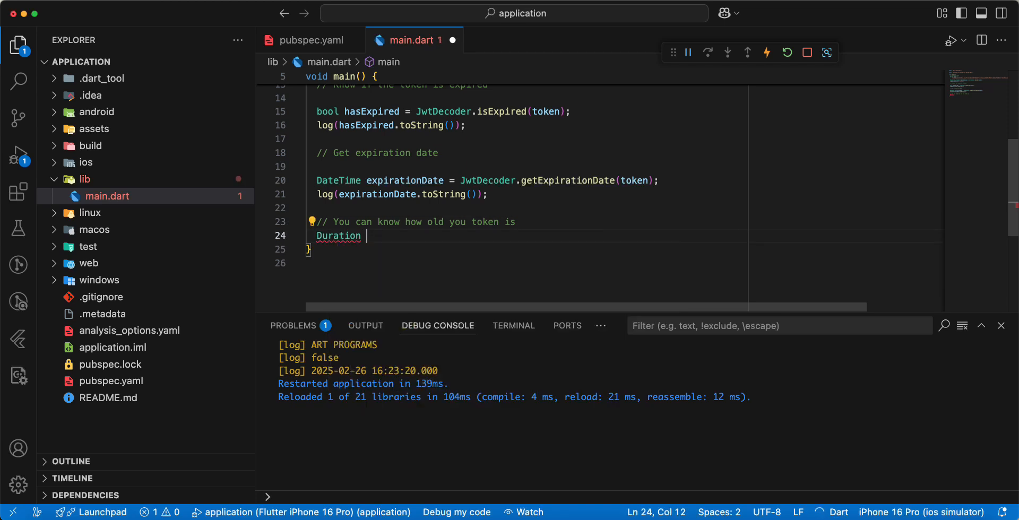
{"action": "type", "text": "toke"}
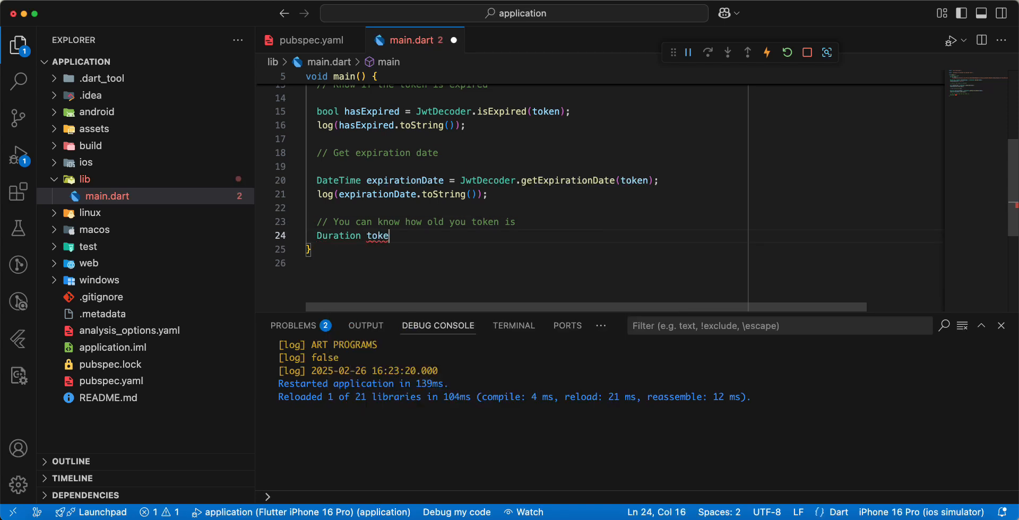
{"action": "type", "text": "nTime ="}
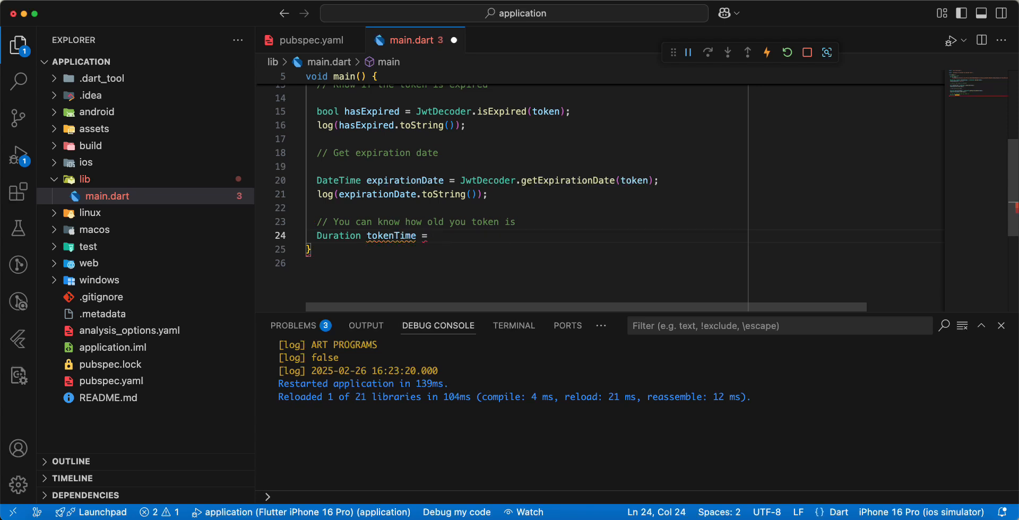
{"action": "type", "text": "JwtDecoder."}
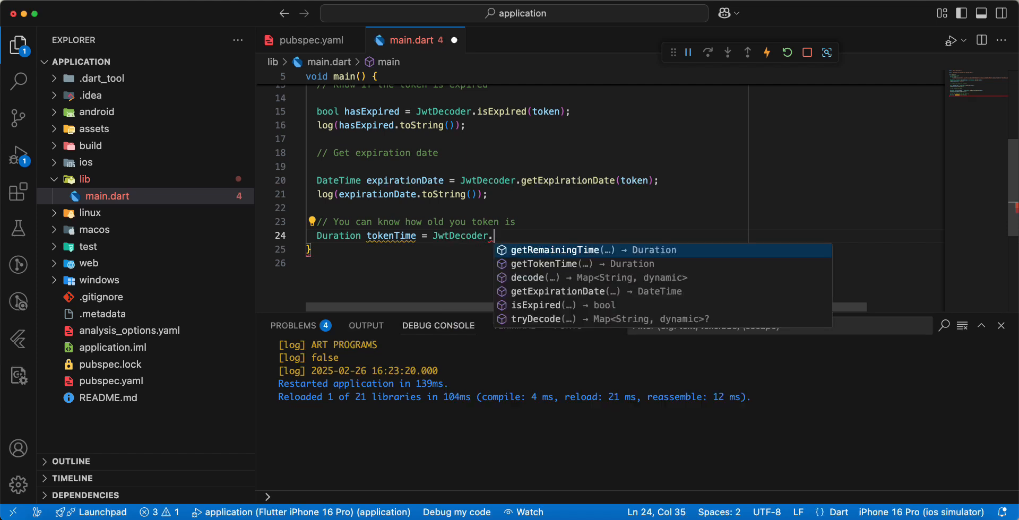
{"action": "type", "text": "getTokenTime(token);"}
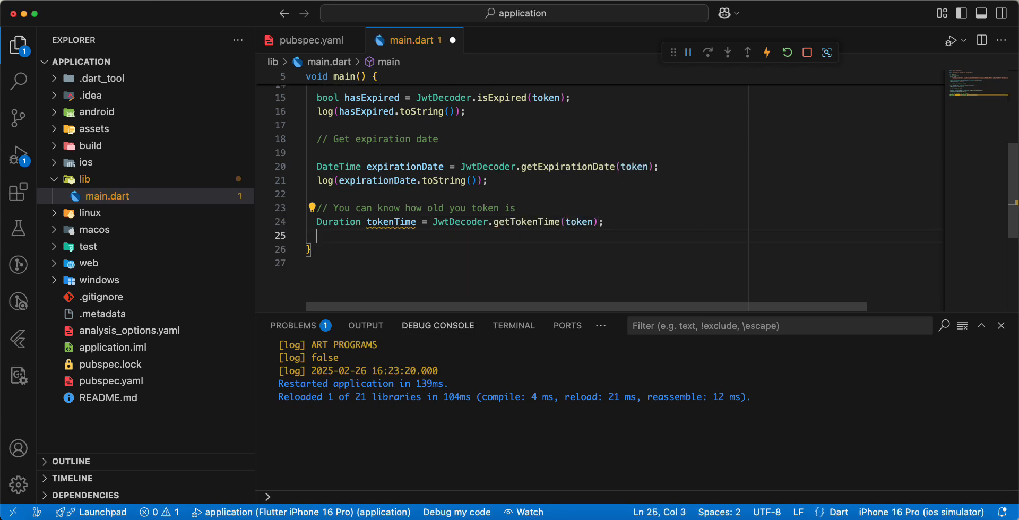
Step: Start a log line printing tokenTime.inDays, picking inDays from autocomplete
{"action": "type", "text": "l"}
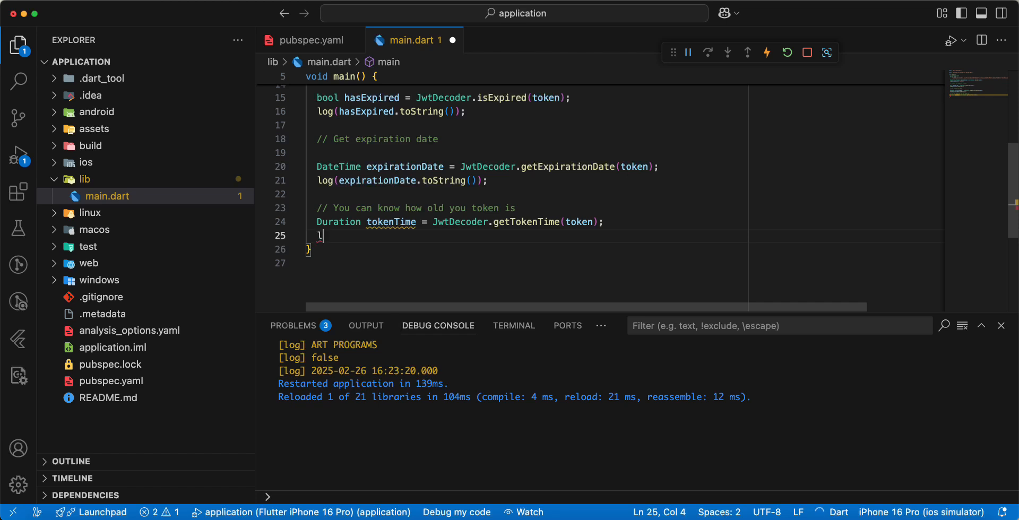
{"action": "type", "text": "log("}
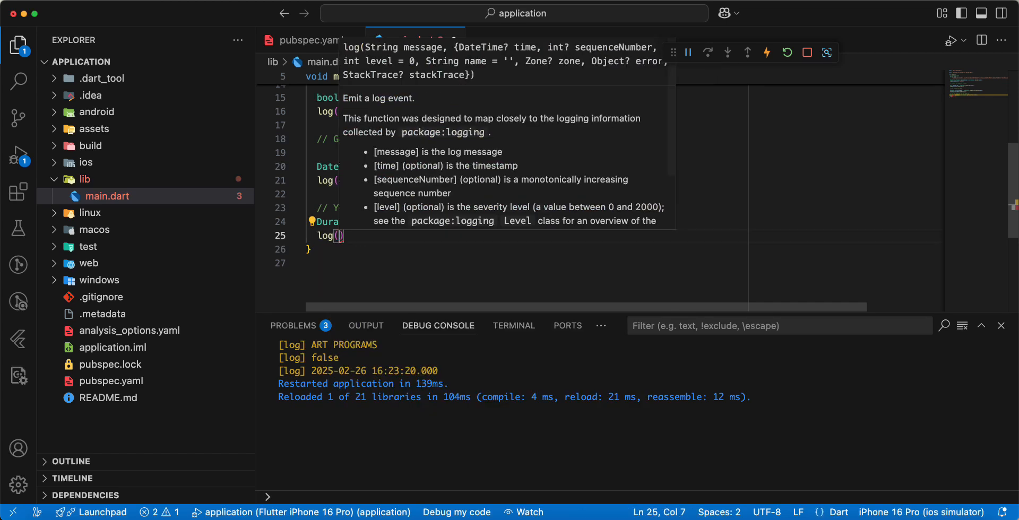
{"action": "type", "text": "tokenTime"}
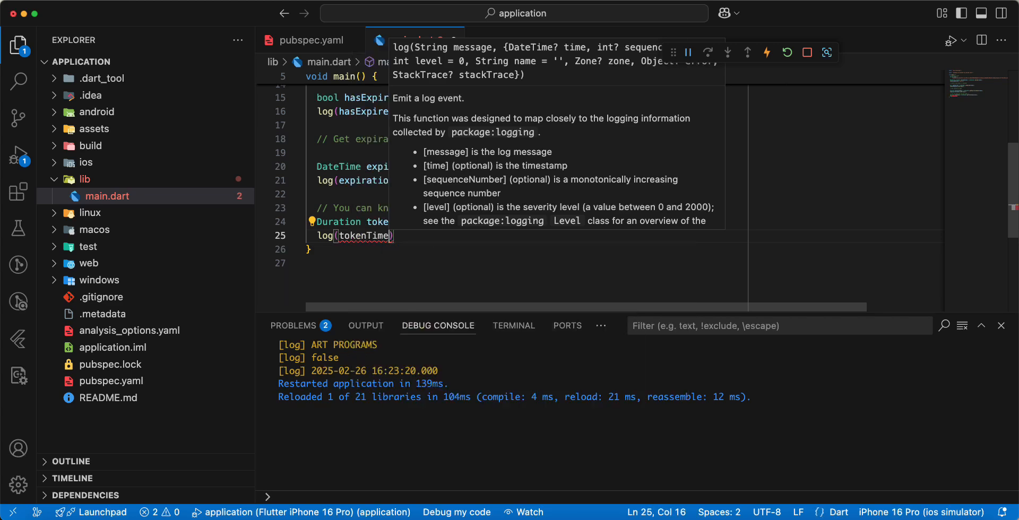
{"action": "type", "text": ".i"}
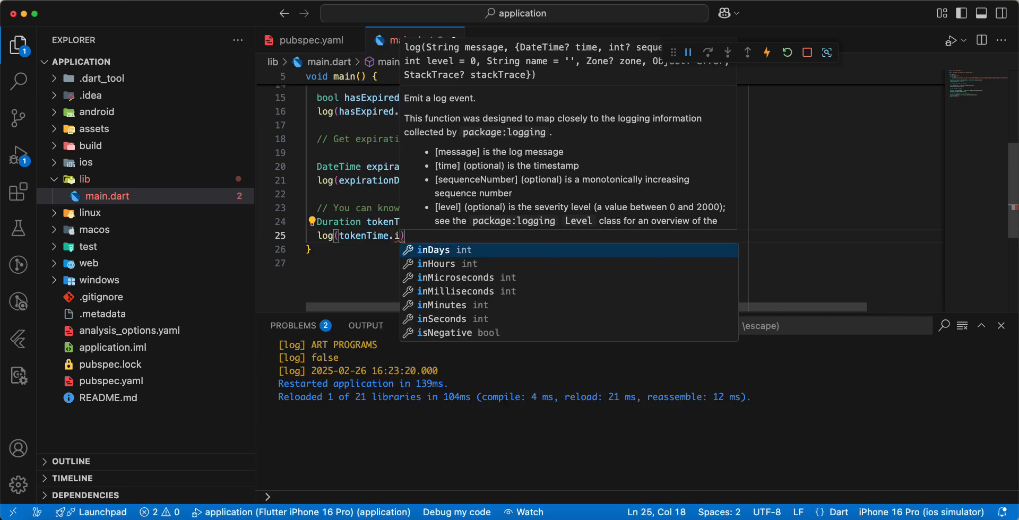
{"action": "type", "text": "inDays."}
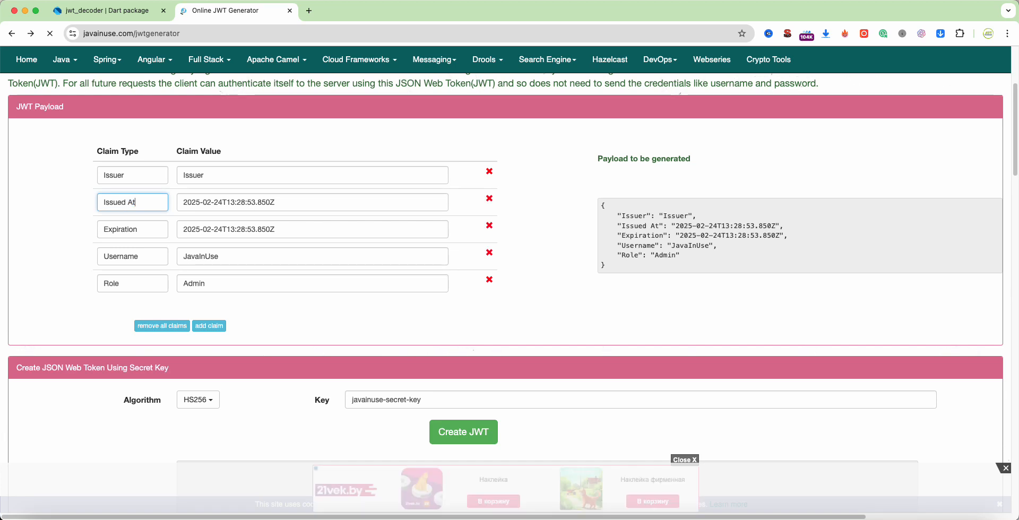
Step: Delete the Issuer and Role claims and rename Username to name 'ART PROGRAMS'
{"action": "left_click", "coordinate": [489, 171]}
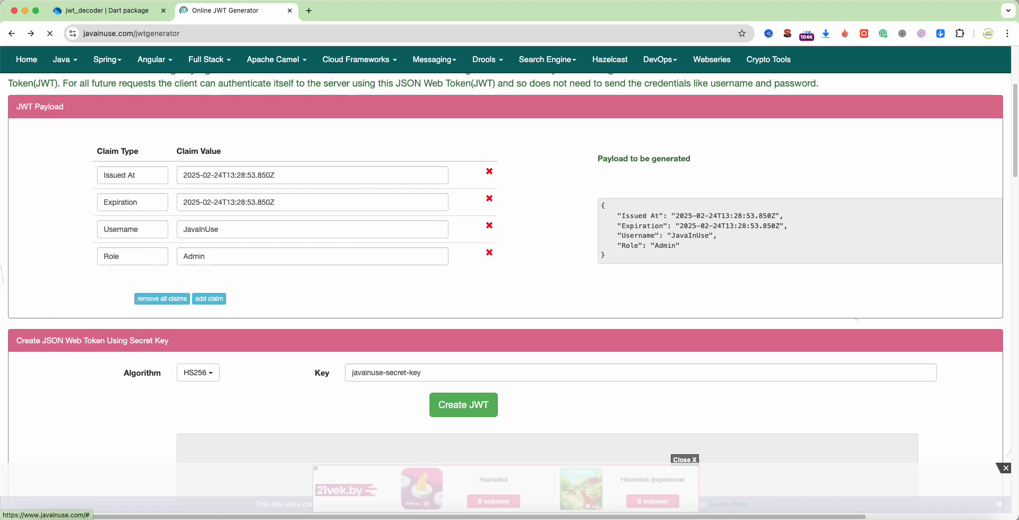
{"action": "left_click", "coordinate": [489, 252]}
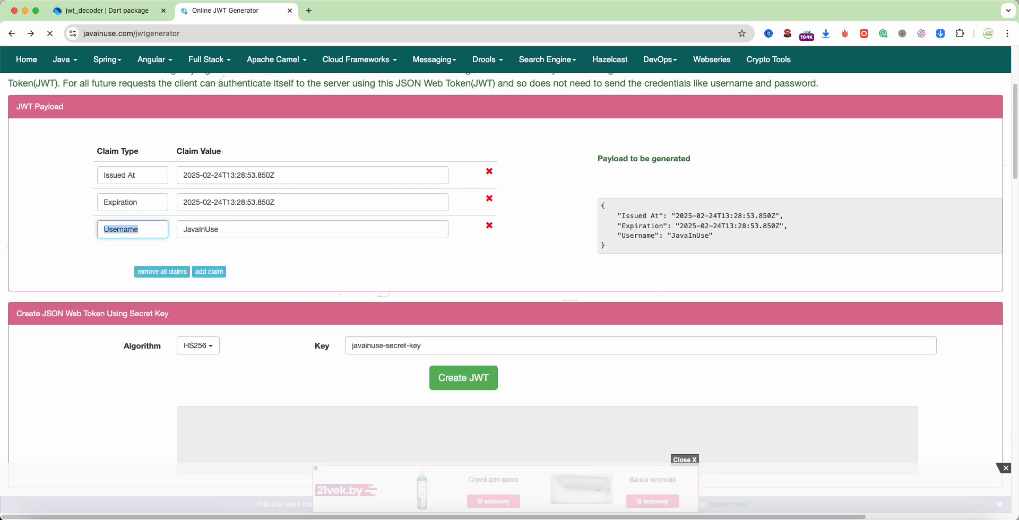
{"action": "type", "text": "name"}
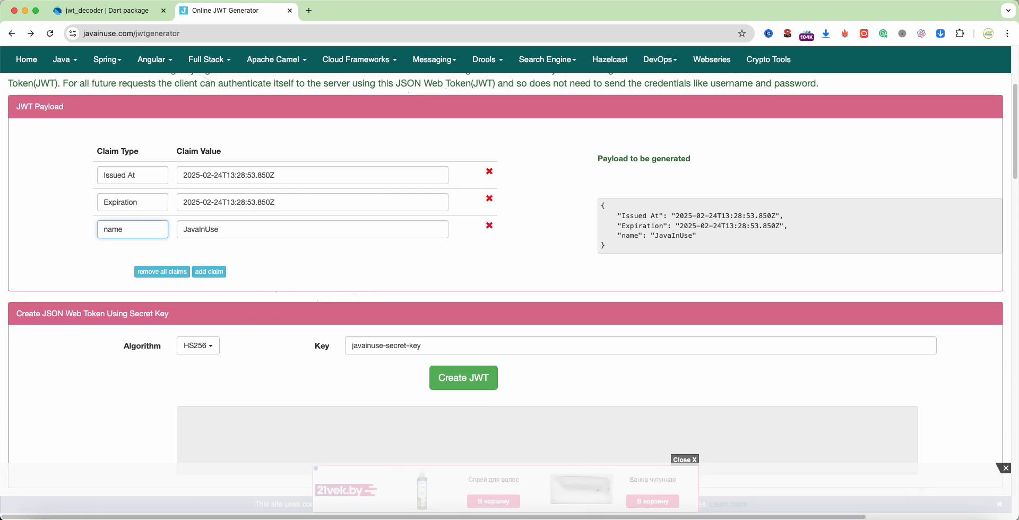
{"action": "type", "text": "ART"}
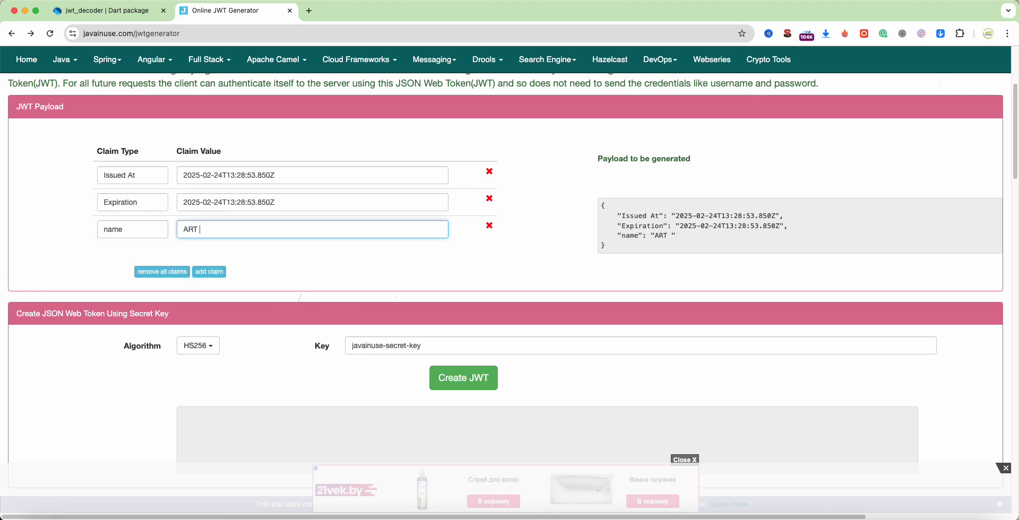
{"action": "type", "text": "PROGRAMS"}
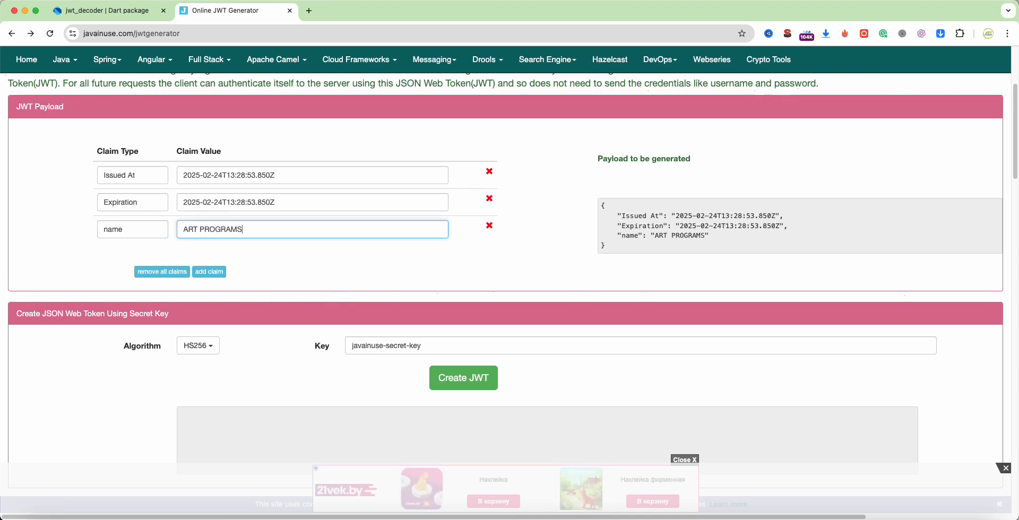
Step: Create the JWT, then regenerate it with Issued At moved to 2025-02-21
{"action": "left_click", "coordinate": [463, 378]}
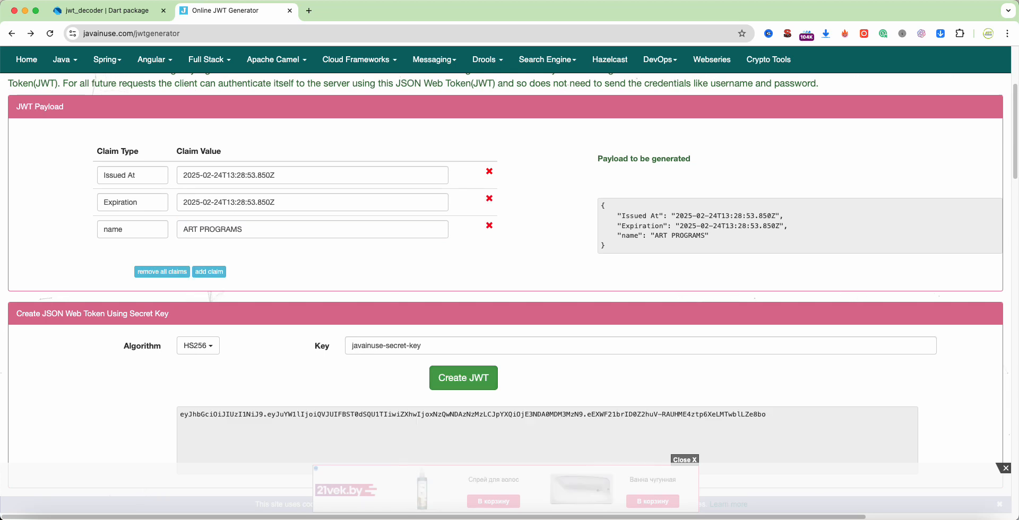
{"action": "scroll", "scroll_direction": "down", "scroll_amount": 3}
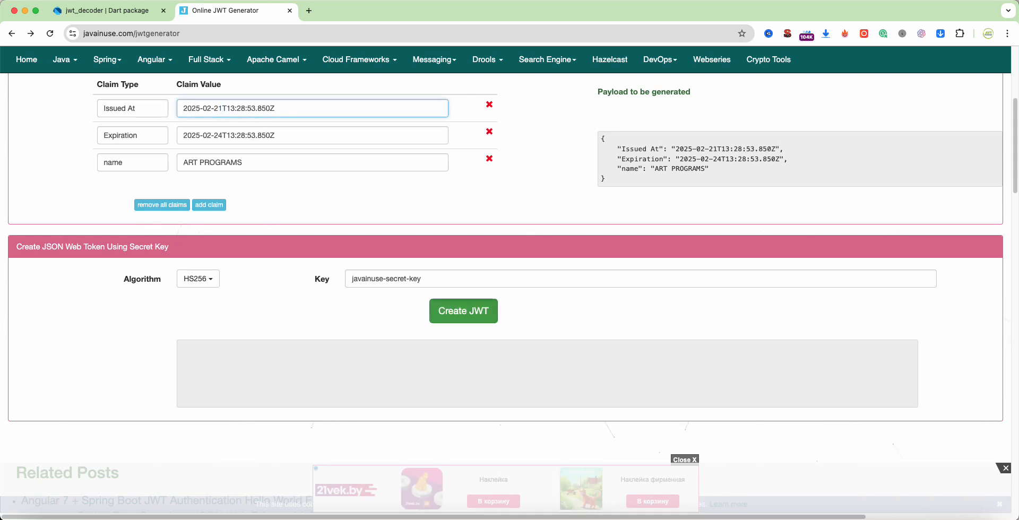
{"action": "left_click", "coordinate": [463, 311]}
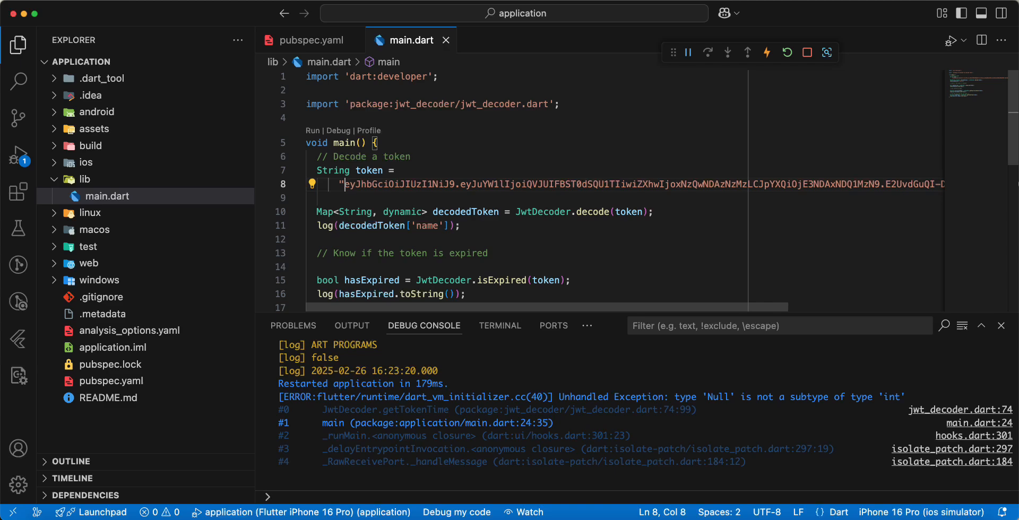
Step: Hot reload the app with the new token, still showing the getTokenTime Null-type exception
{"action": "left_click", "coordinate": [788, 52]}
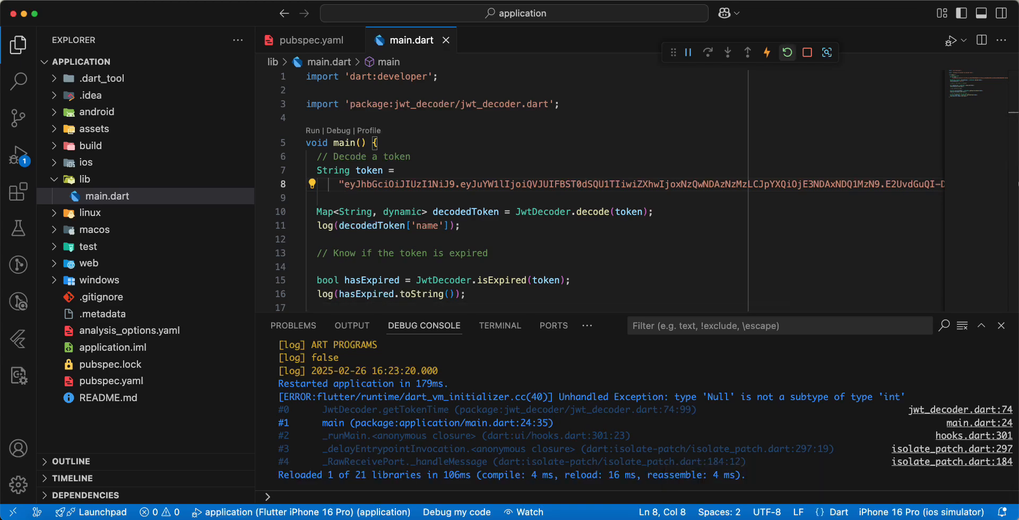